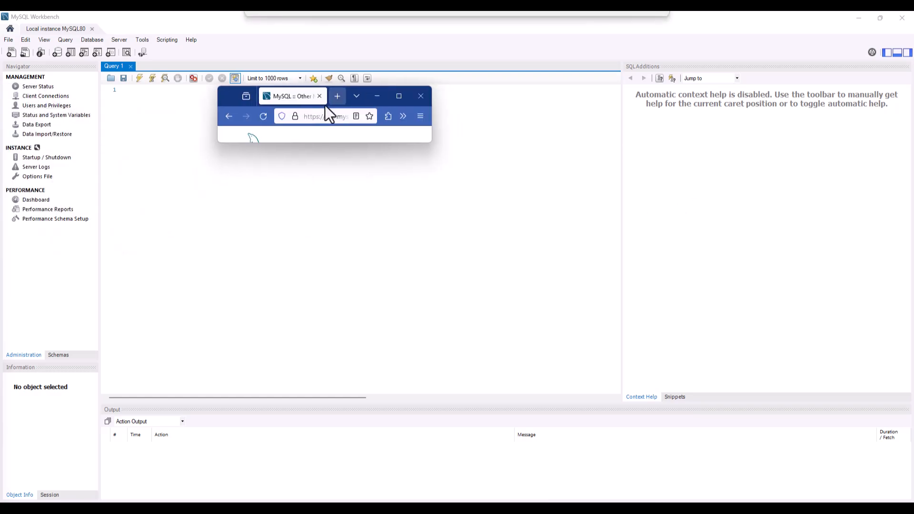
Step: Download the sakila example database as a Zip from the Example Databases list
left_click(399, 96)
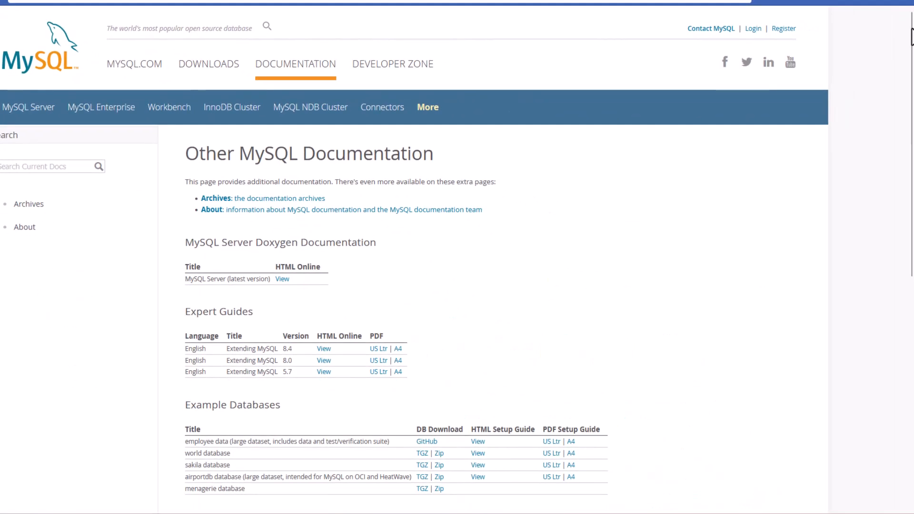
scroll("down", 3)
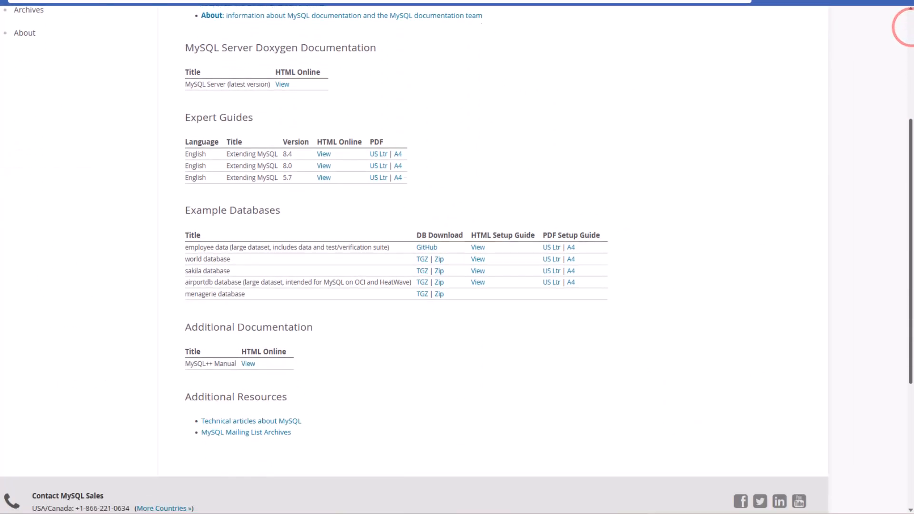
scroll("down", 3)
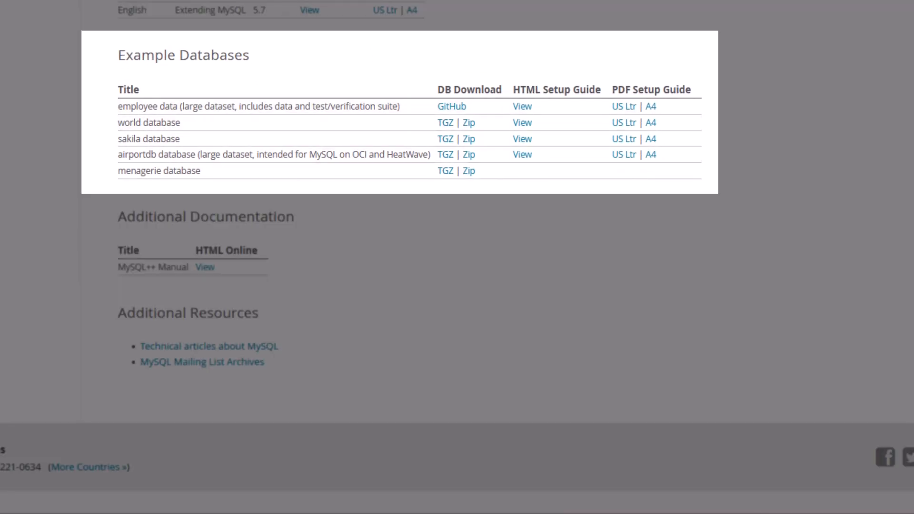
mouse_move(615, 221)
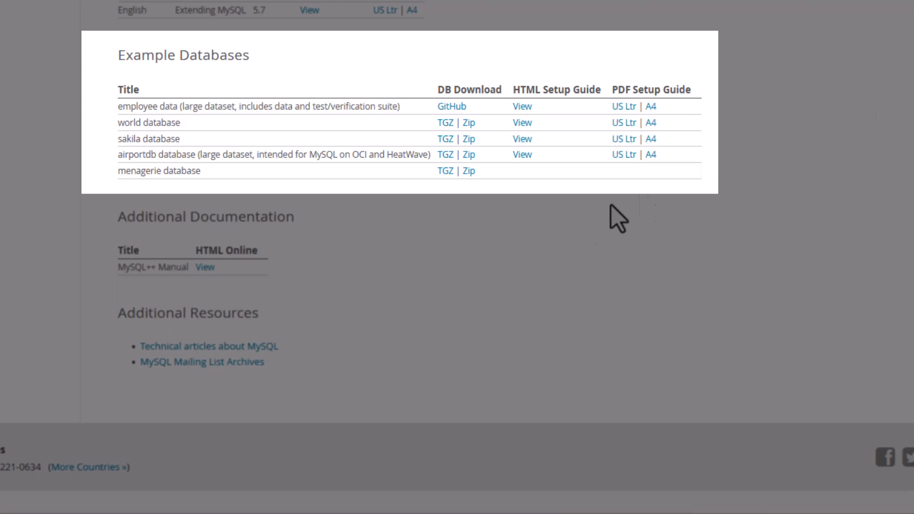
mouse_move(475, 271)
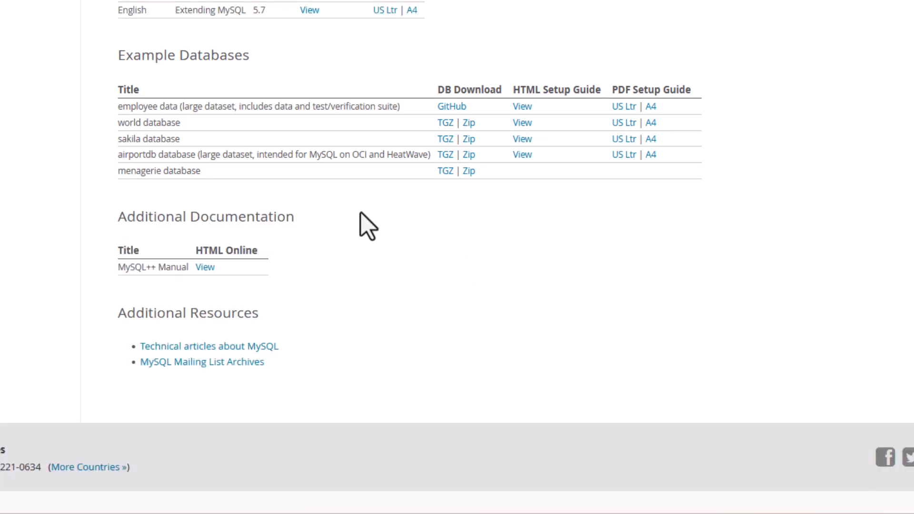
mouse_move(193, 138)
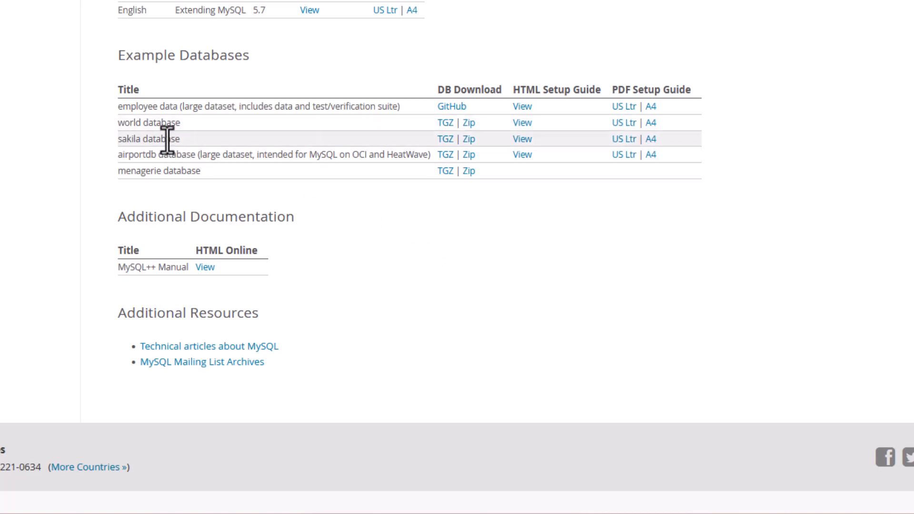
mouse_move(400, 144)
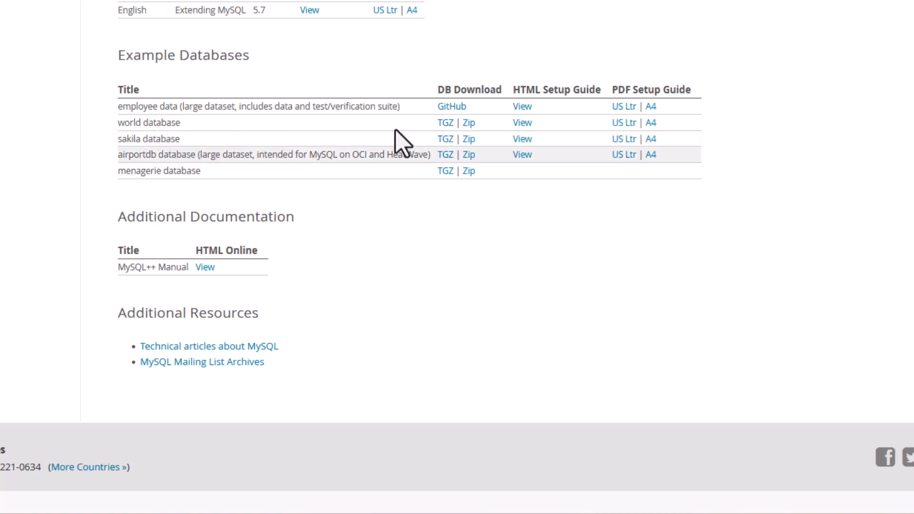
mouse_move(469, 129)
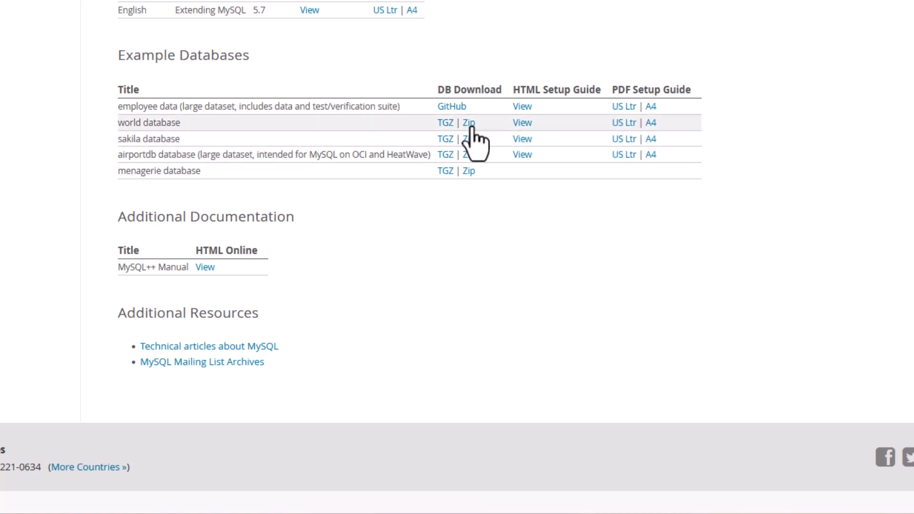
left_click(469, 124)
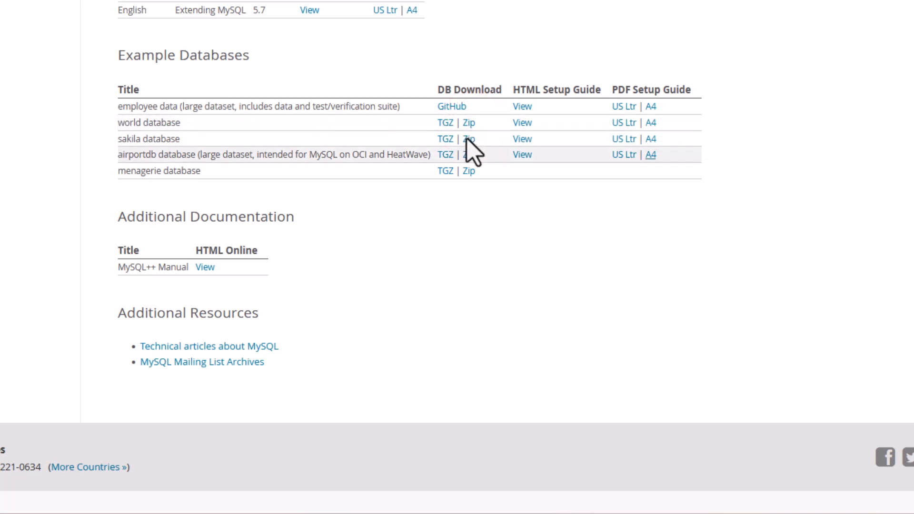
left_click(467, 138)
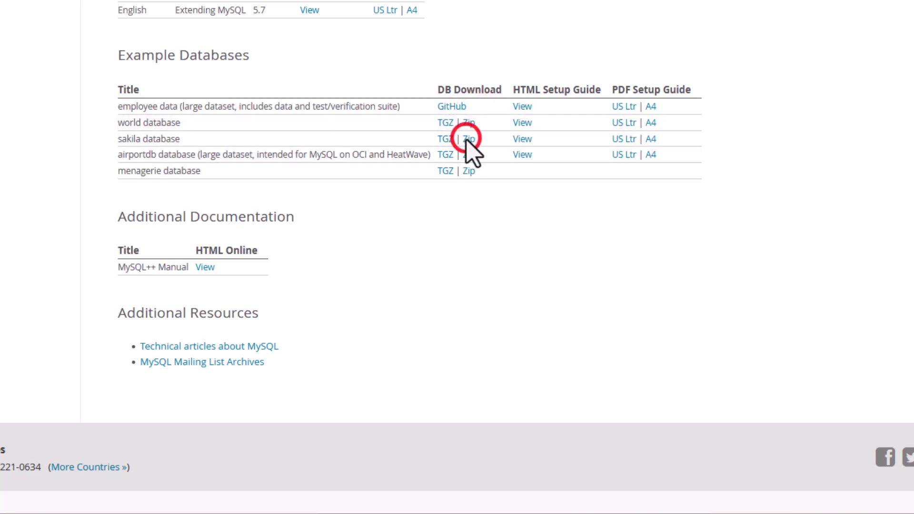
scroll("up", 3)
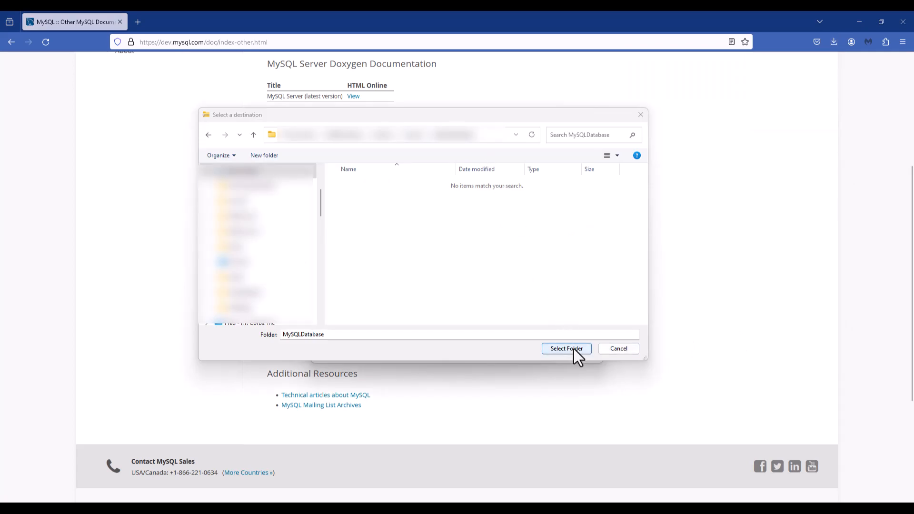
Step: Extract the sakila Zip archive into the MySQLDatabase folder
left_click(565, 348)
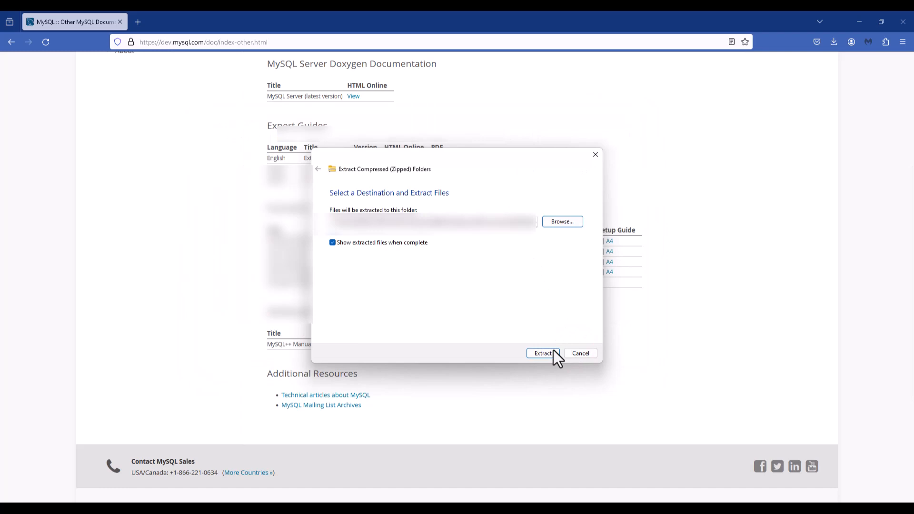
left_click(543, 354)
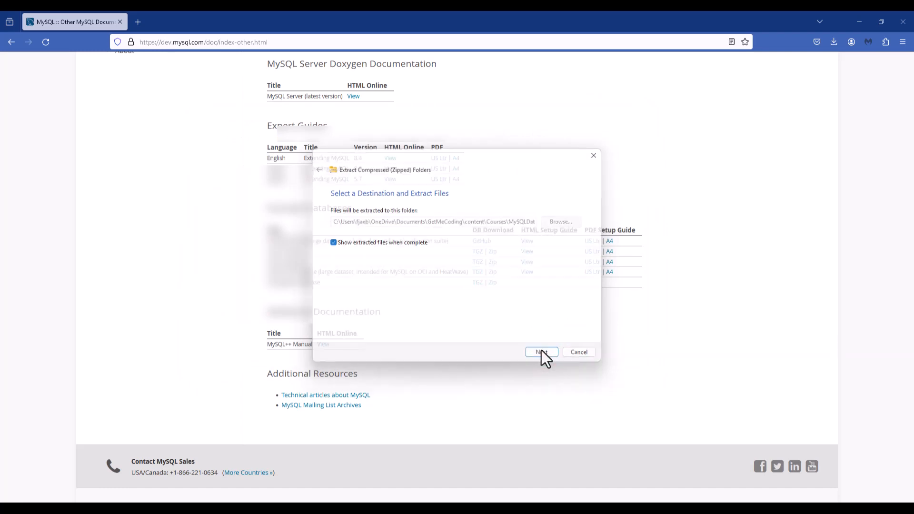
left_click(539, 351)
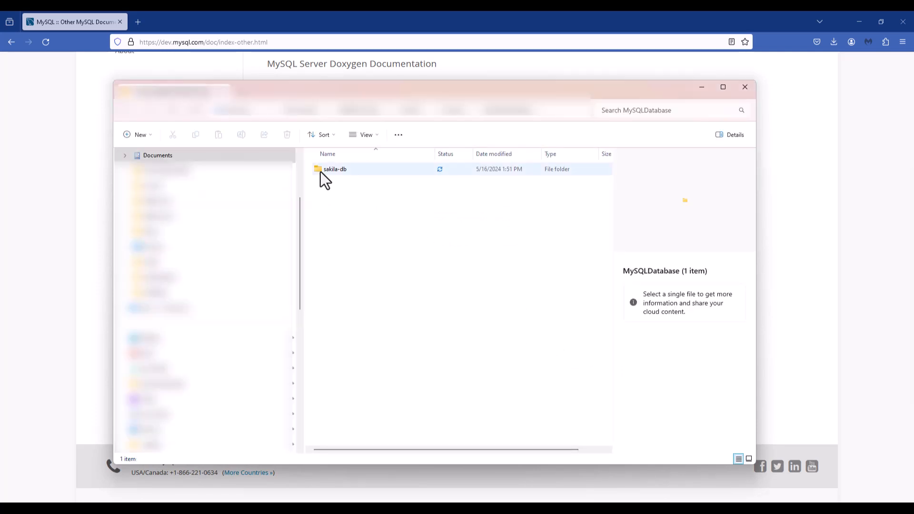
Step: Open the sakila-db folder and inspect sakila-schema.sql and sakila-data.sql
left_click(335, 169)
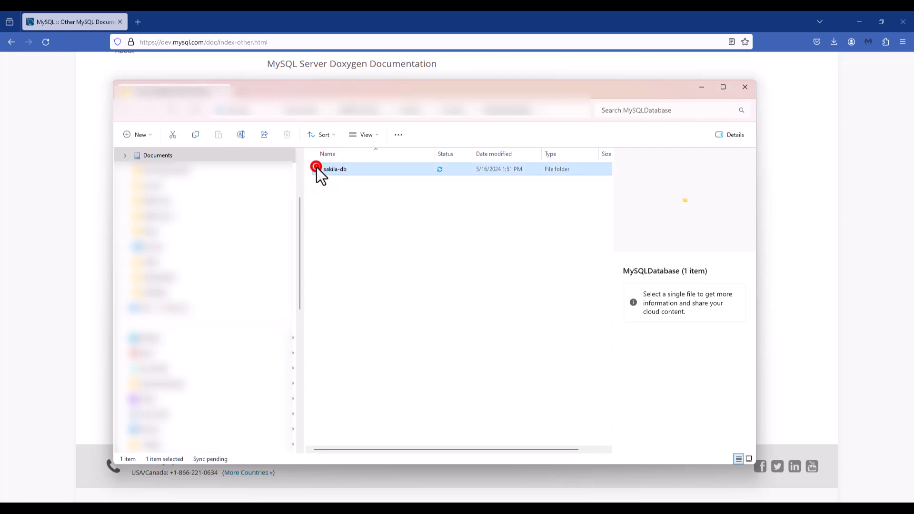
left_click(334, 169)
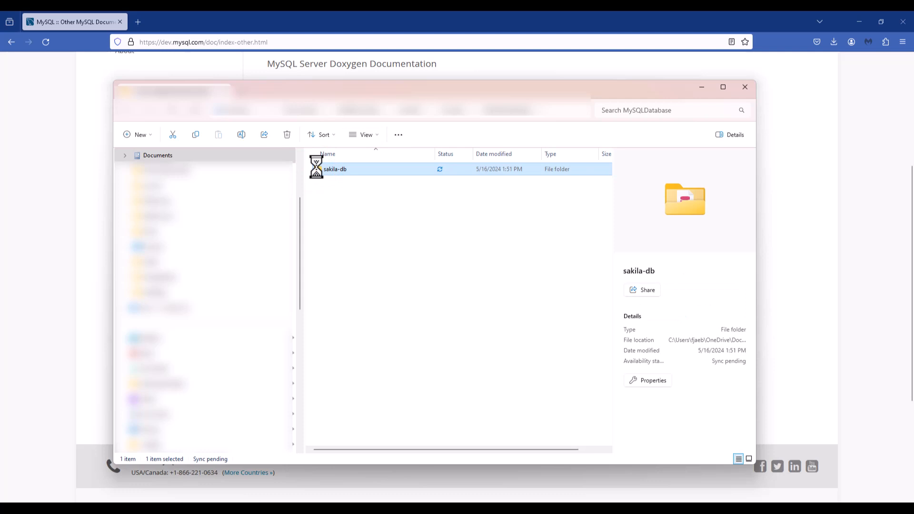
double_click(335, 169)
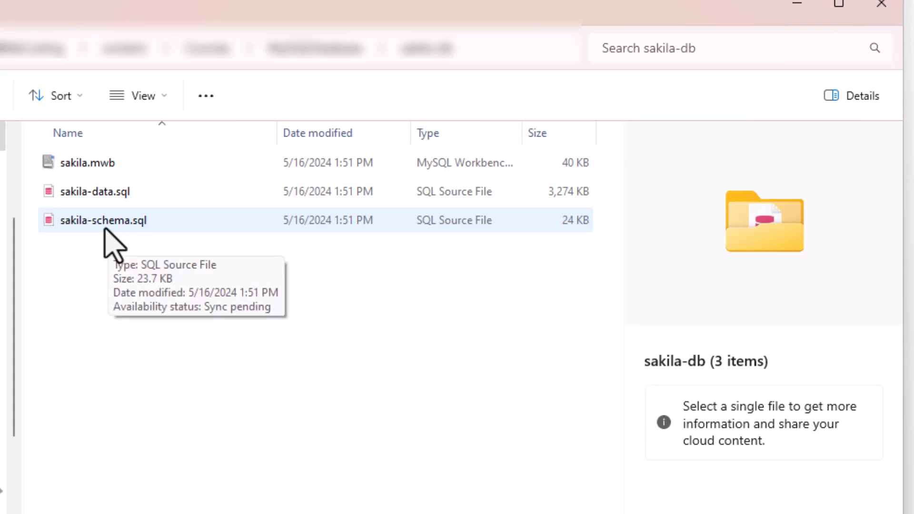
left_click(95, 192)
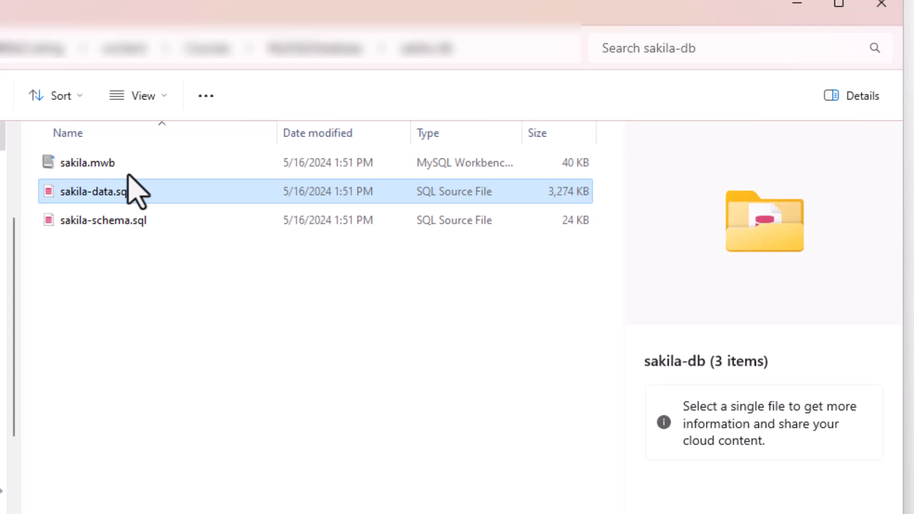
left_click(116, 192)
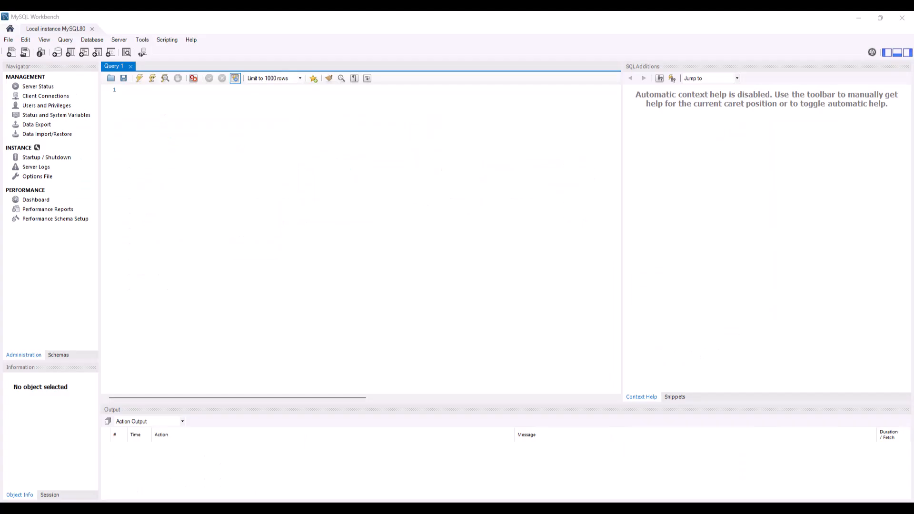
mouse_move(861, 207)
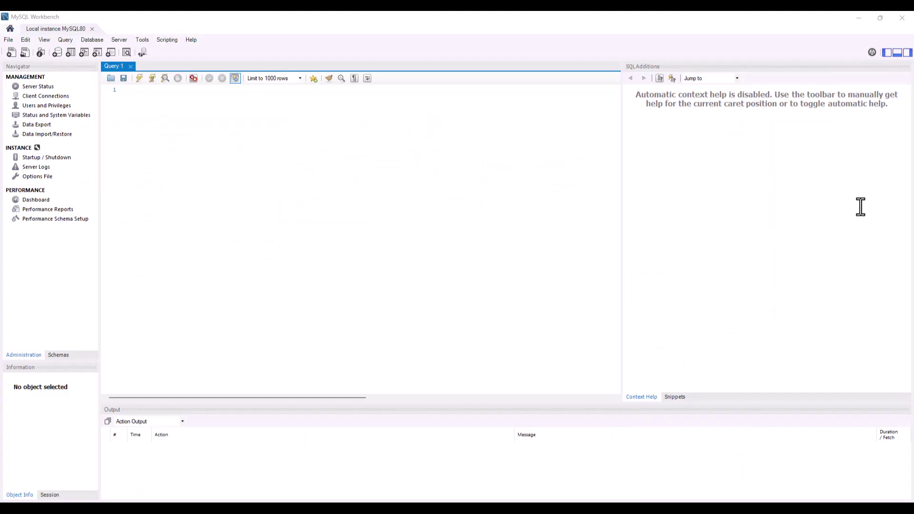
mouse_move(249, 189)
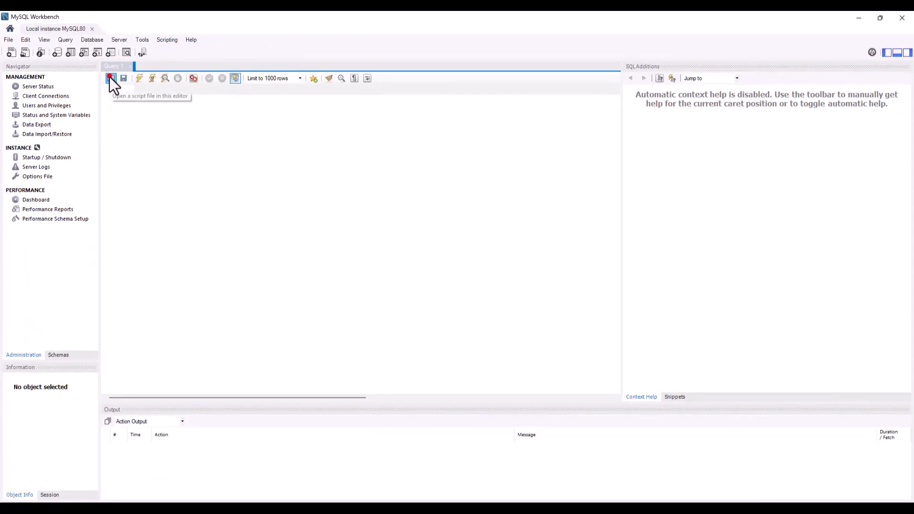
Step: Load sakila-schema.sql from MySQLDatabase > sakila-db into a query editor tab
left_click(111, 78)
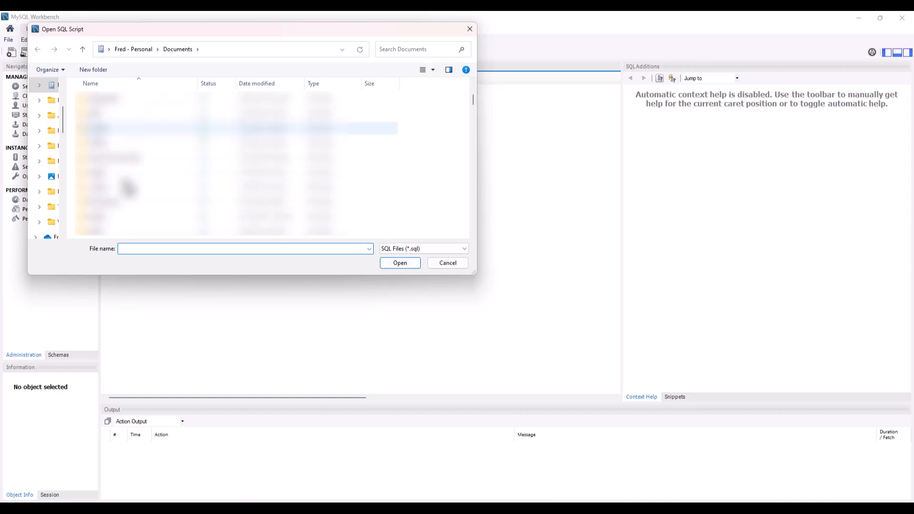
double_click(99, 128)
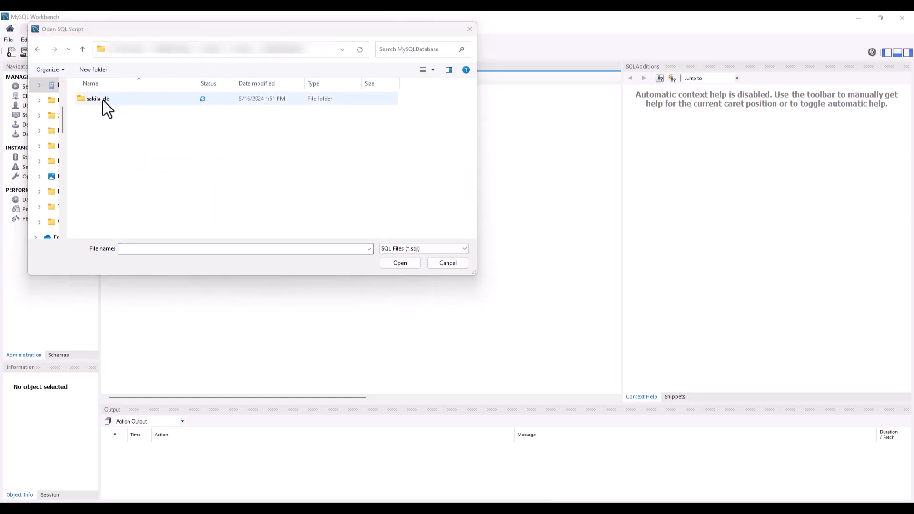
double_click(96, 98)
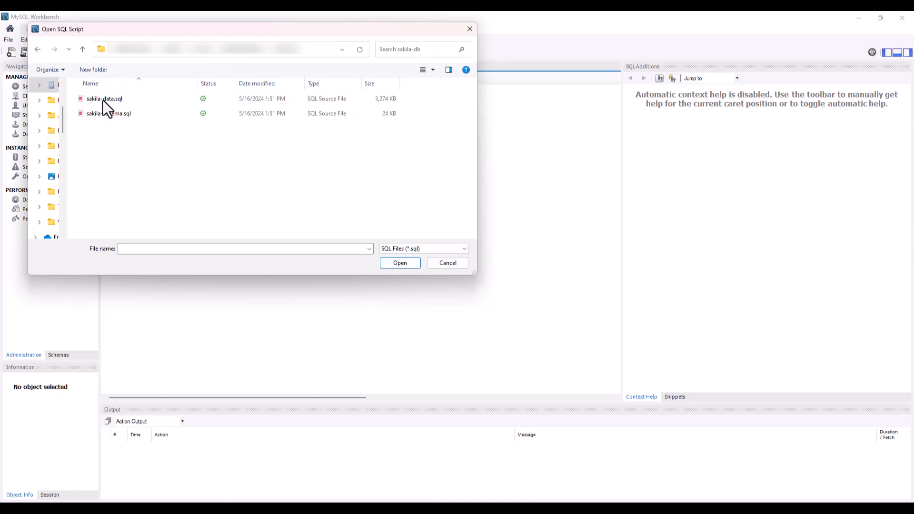
mouse_move(132, 125)
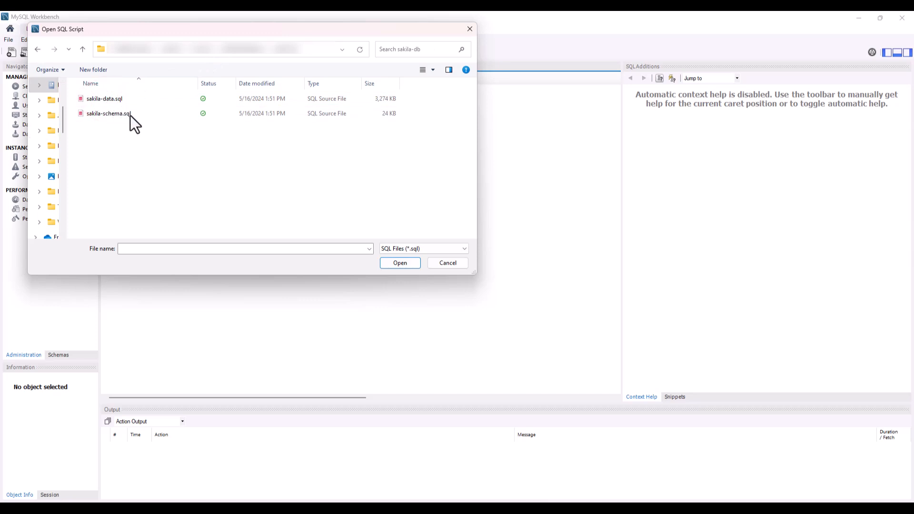
left_click(108, 113)
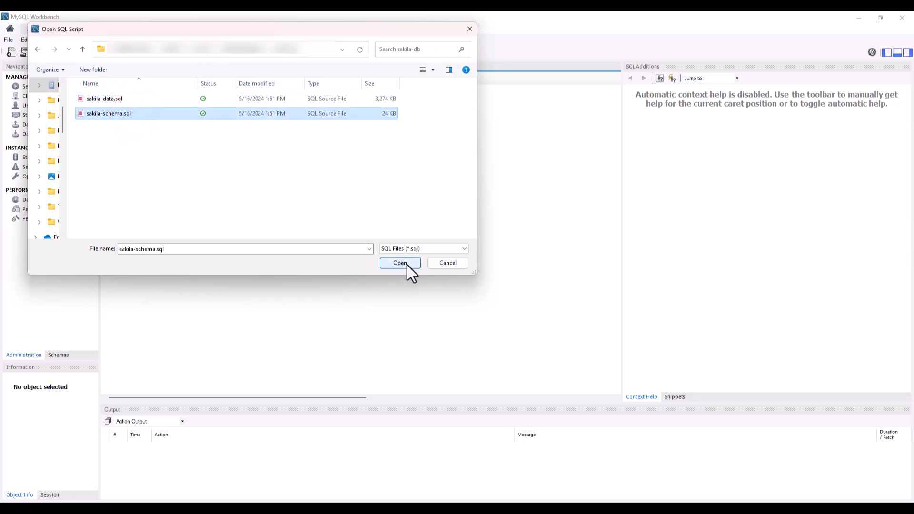
left_click(400, 262)
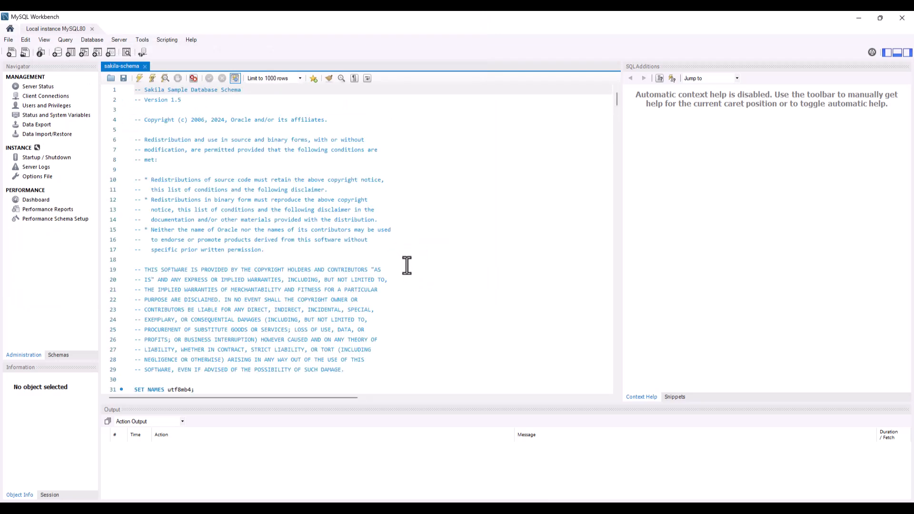
mouse_move(397, 260)
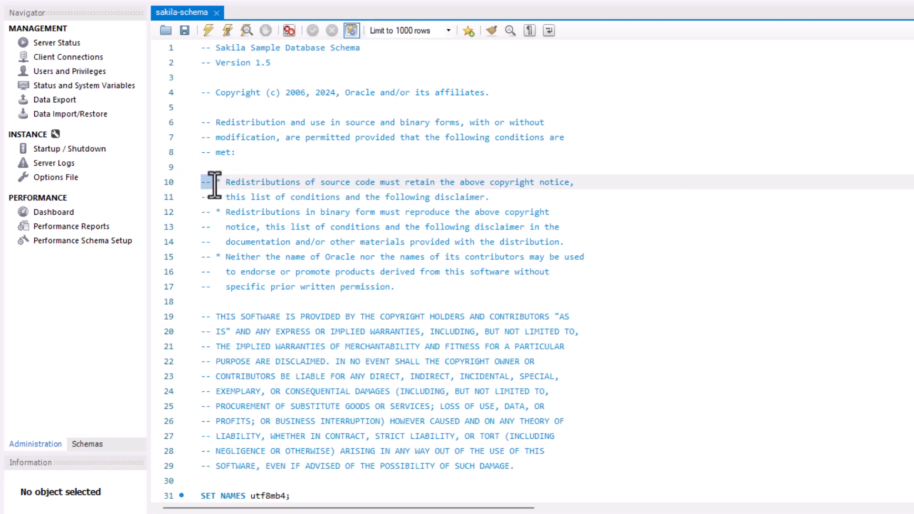
mouse_move(428, 147)
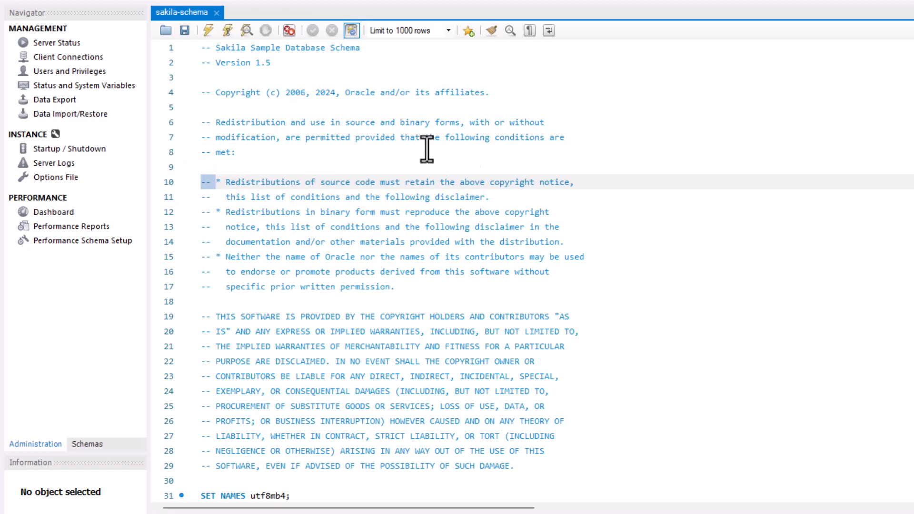
scroll("down", 3)
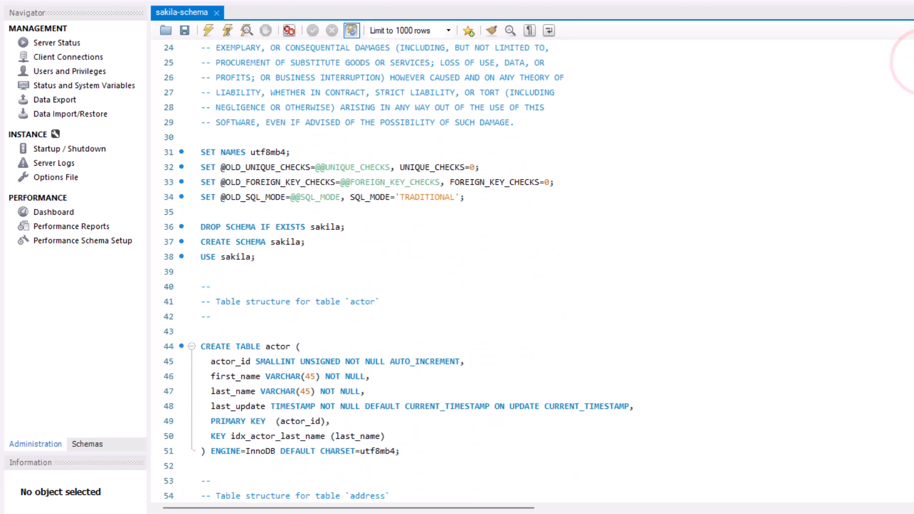
scroll("down", 3)
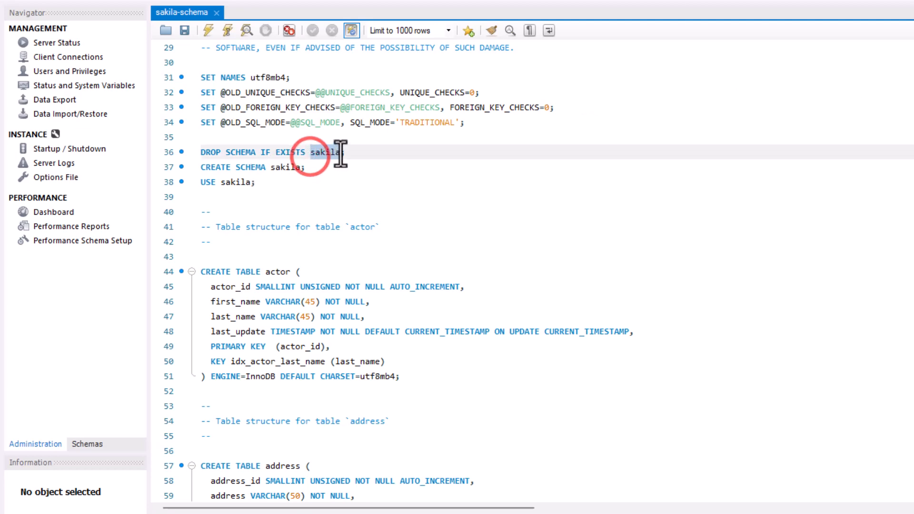
mouse_move(747, 115)
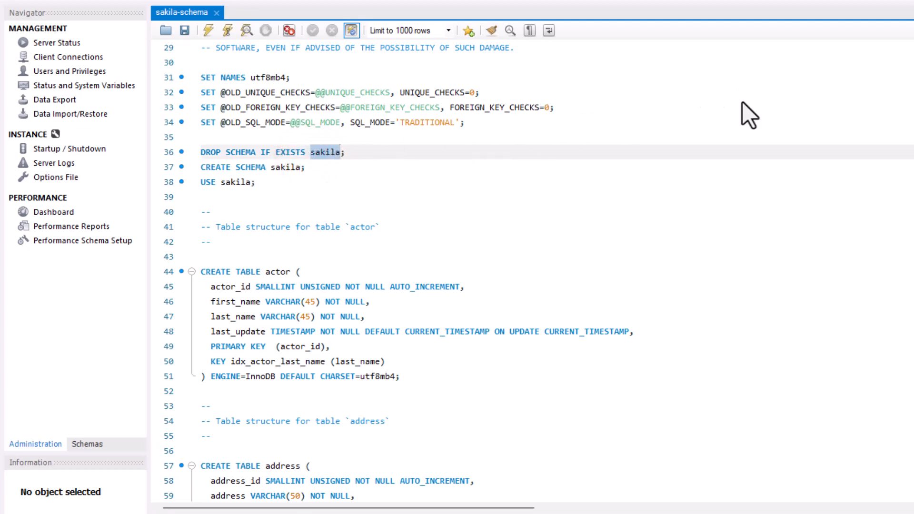
scroll("down", 3)
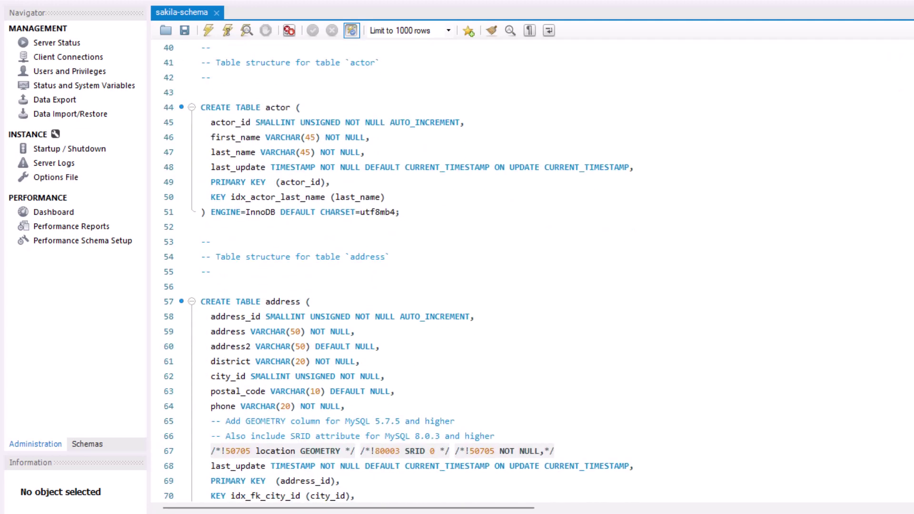
scroll("down", 3)
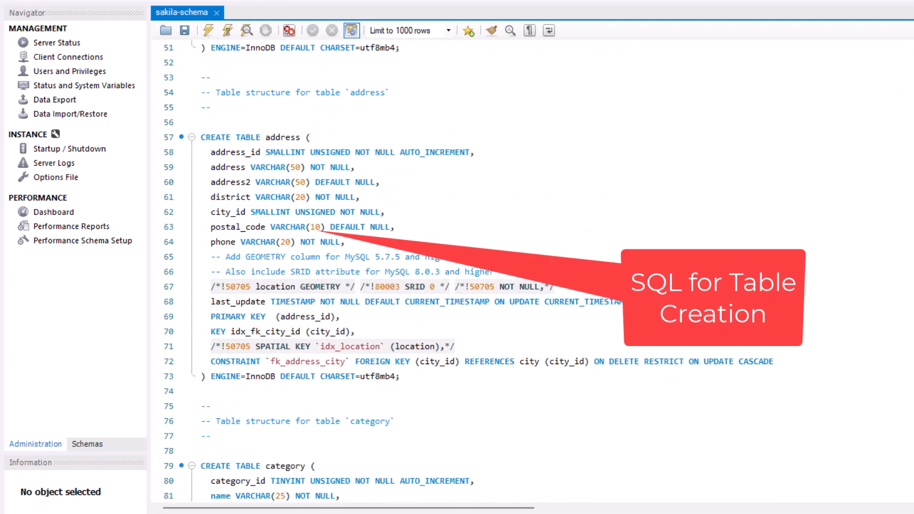
scroll("down", 3)
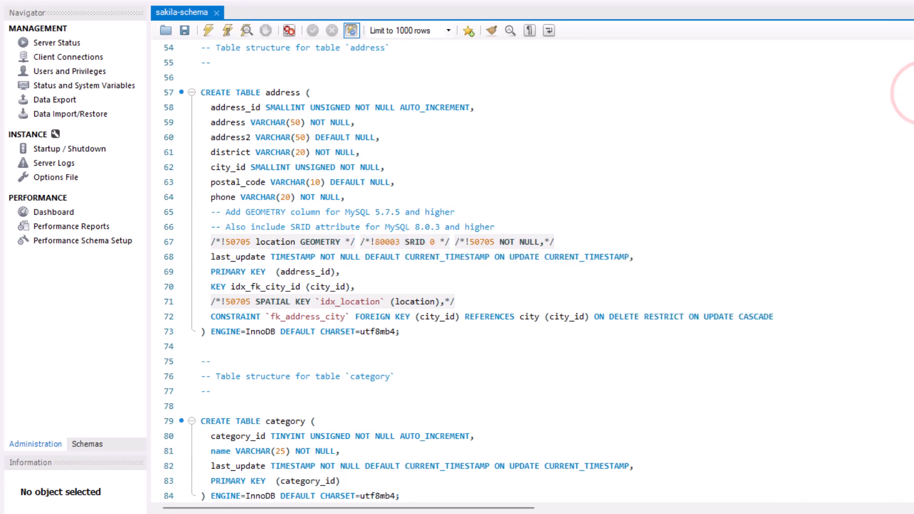
scroll("down", 3)
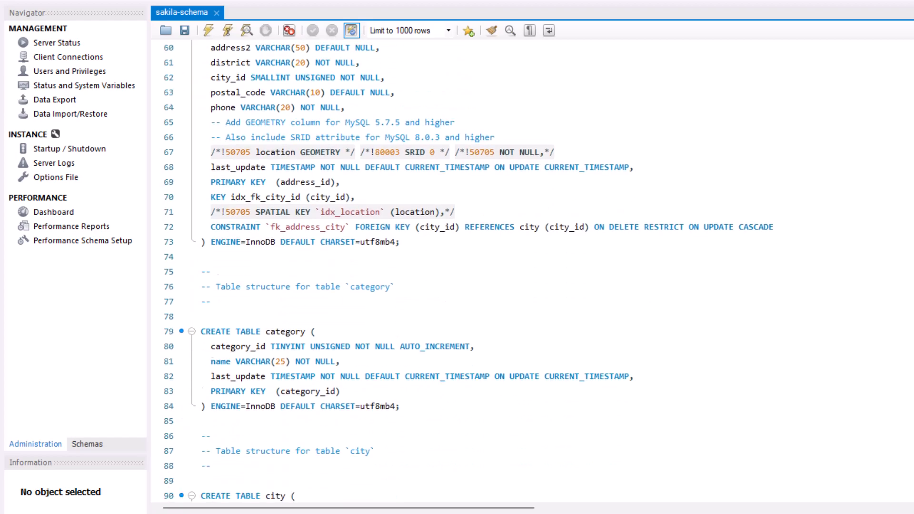
scroll("down", 3)
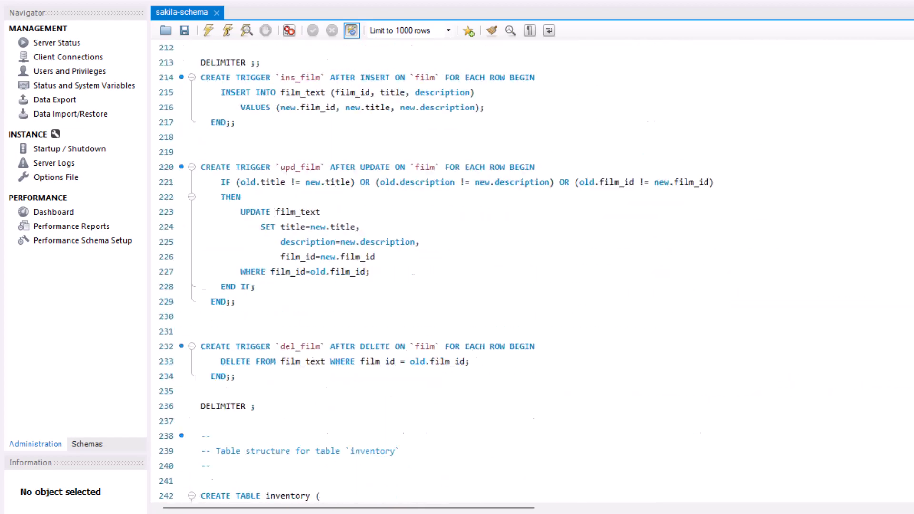
scroll("down", 3)
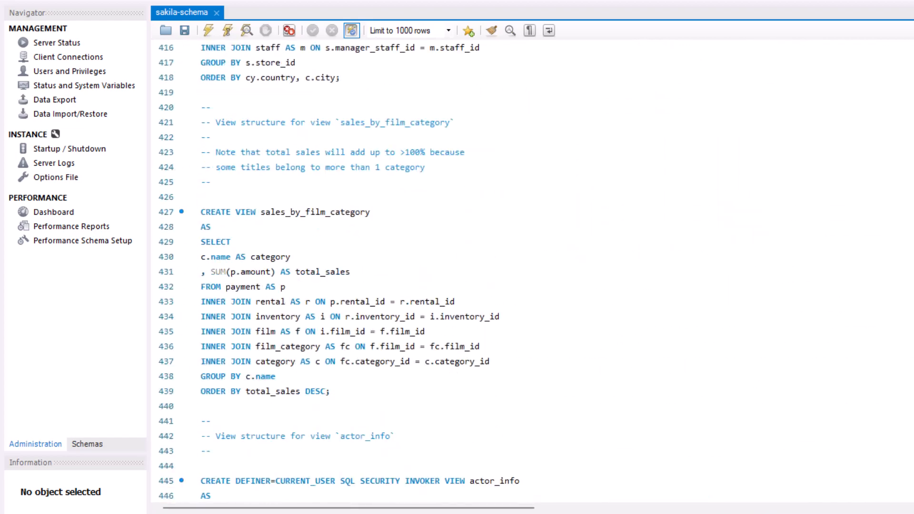
scroll("up", 3)
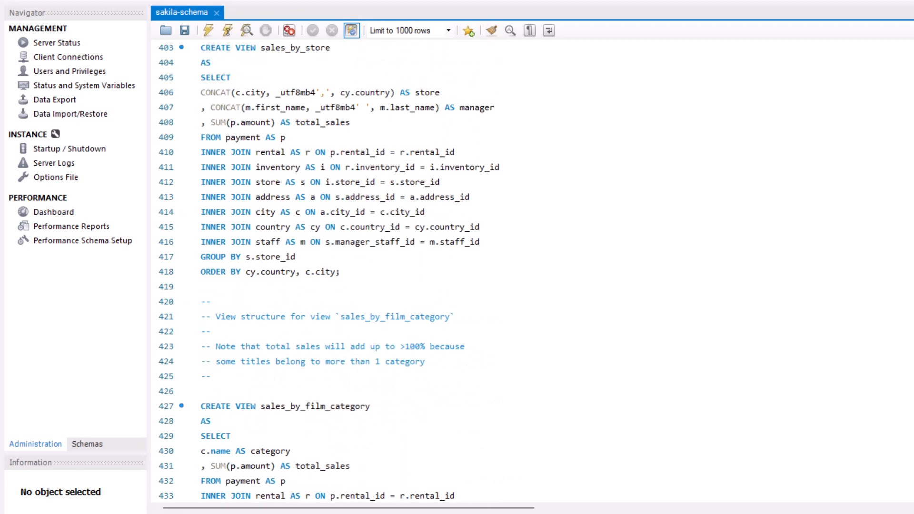
scroll("up", 3)
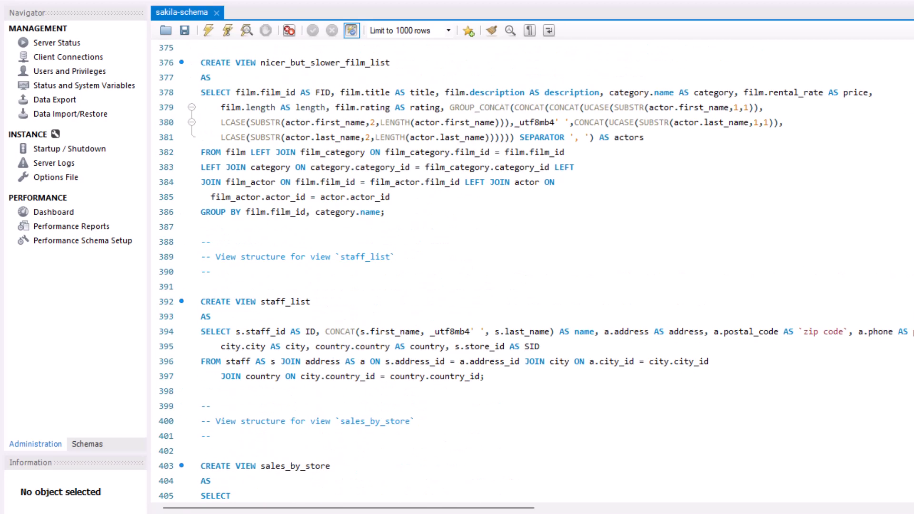
scroll("up", 3)
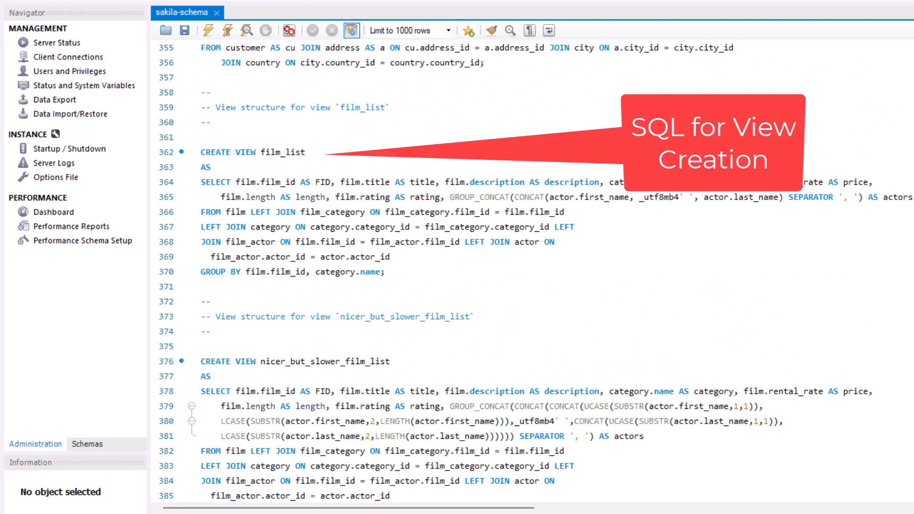
scroll("down", 3)
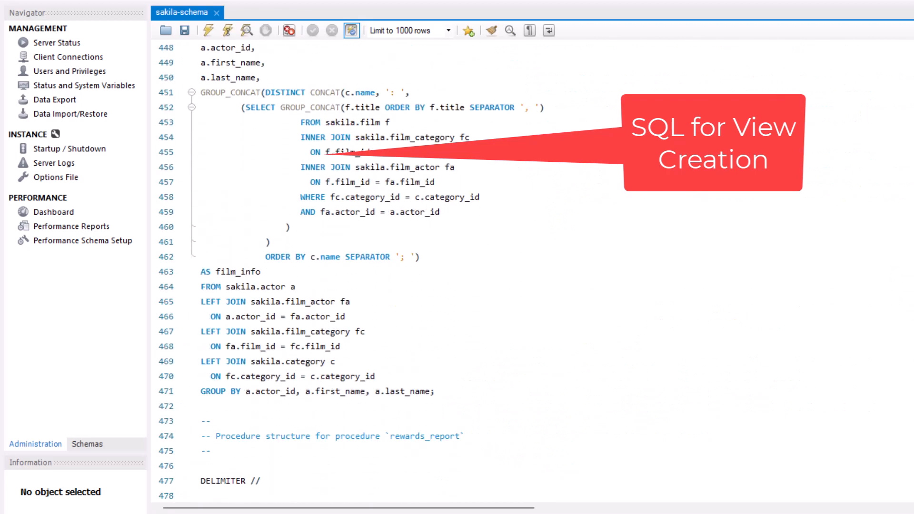
scroll("up", 3)
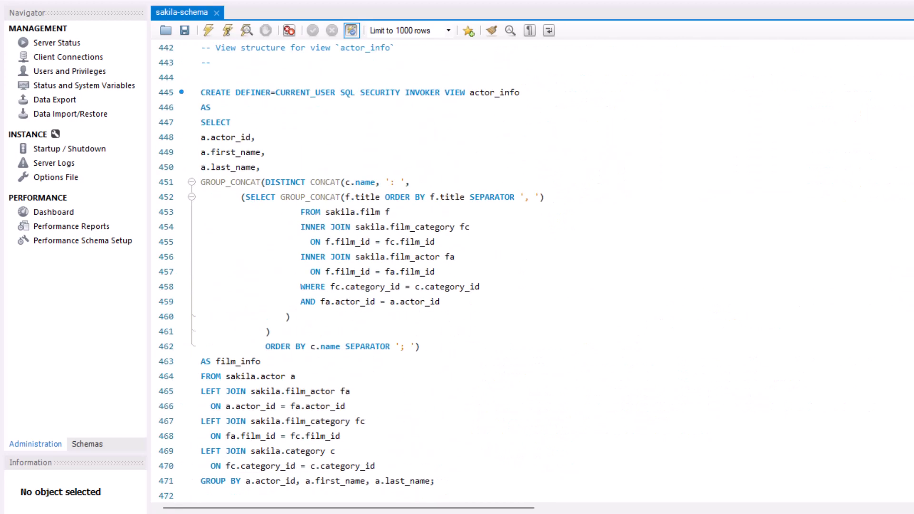
scroll("down", 3)
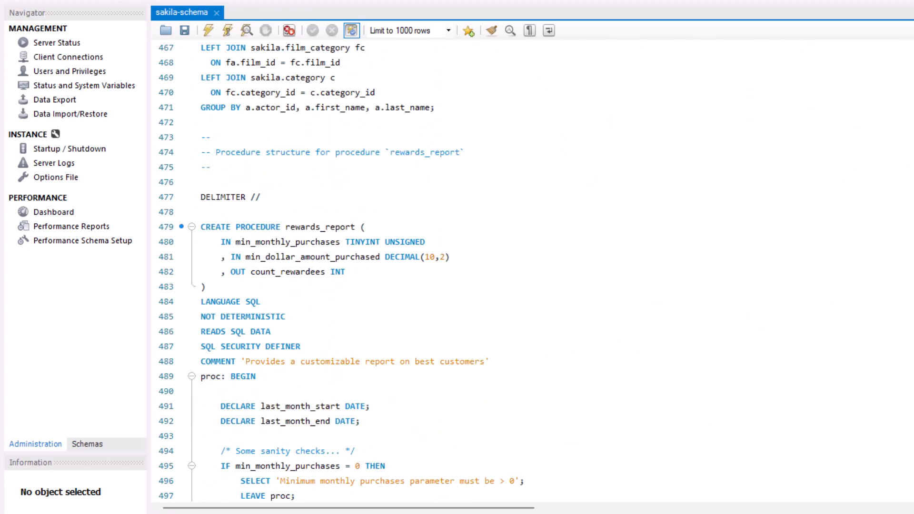
scroll("down", 3)
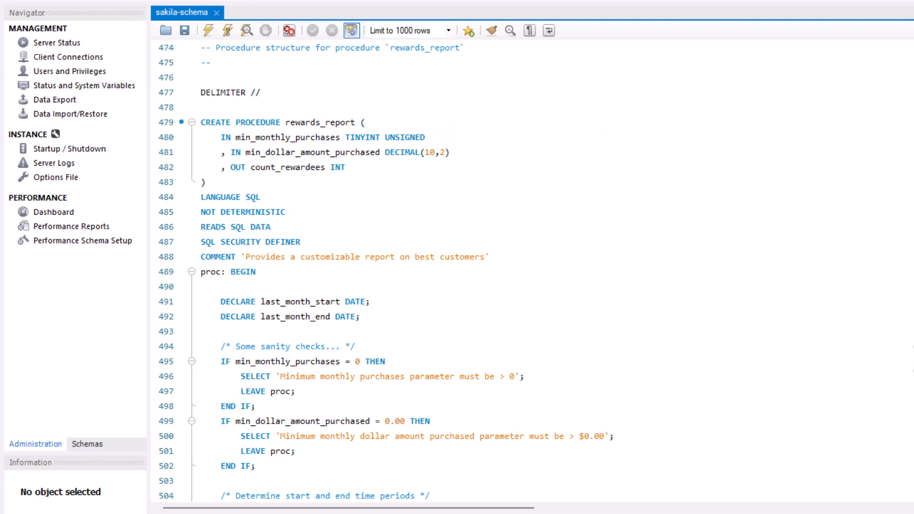
mouse_move(691, 321)
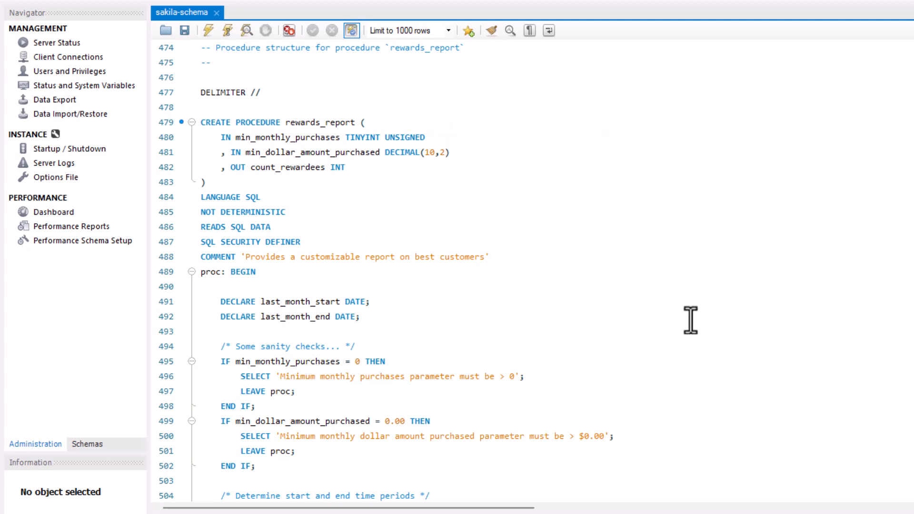
mouse_move(582, 298)
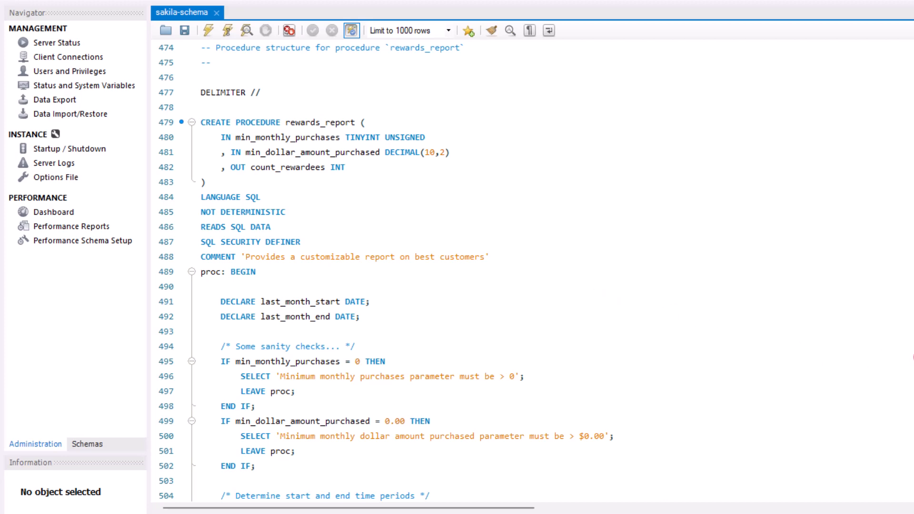
scroll("down", 3)
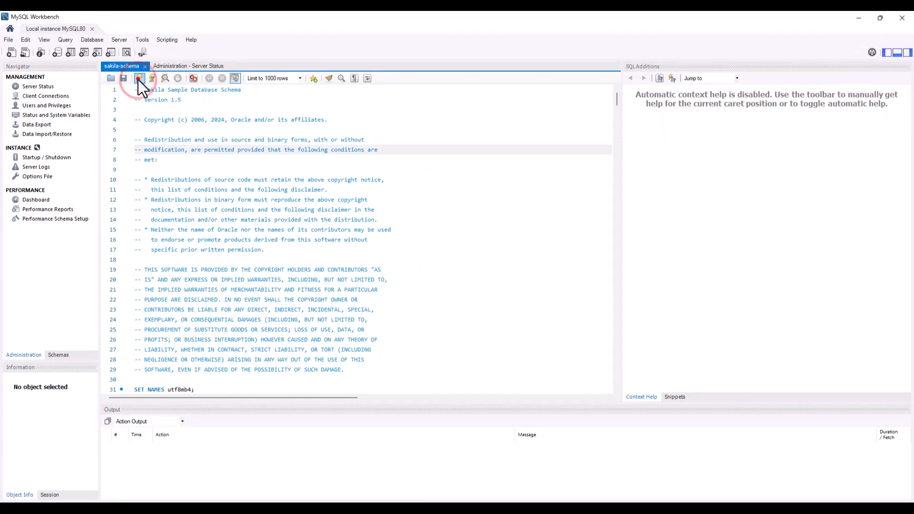
Step: Execute the full sakila-schema script and check the Action Output for successful statements
left_click(140, 78)
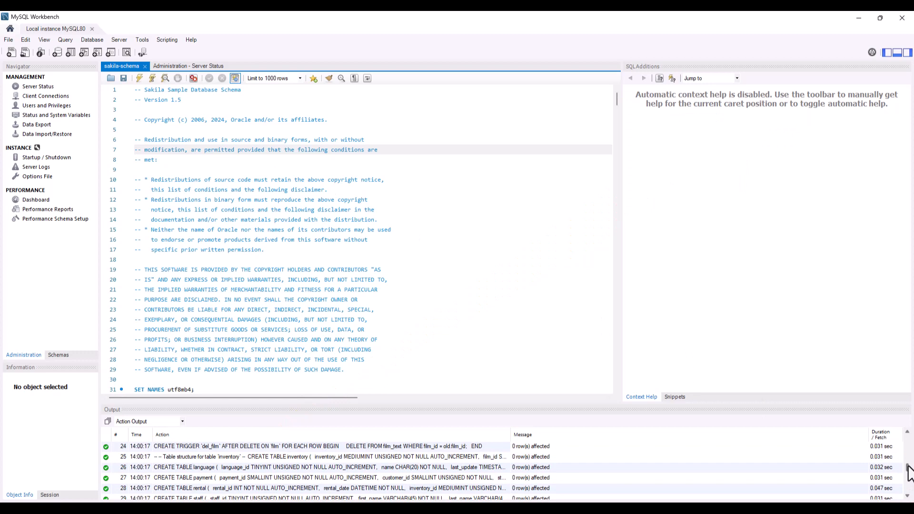
scroll("up", 3)
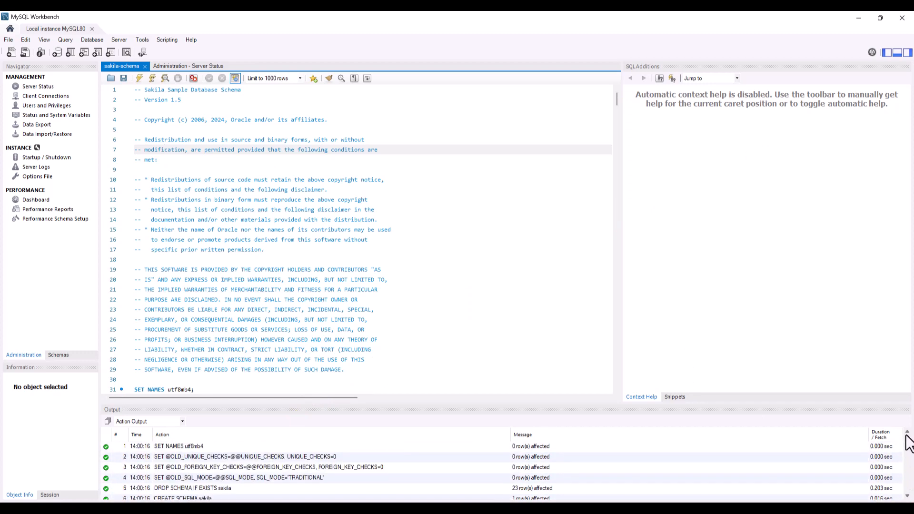
scroll("down", 3)
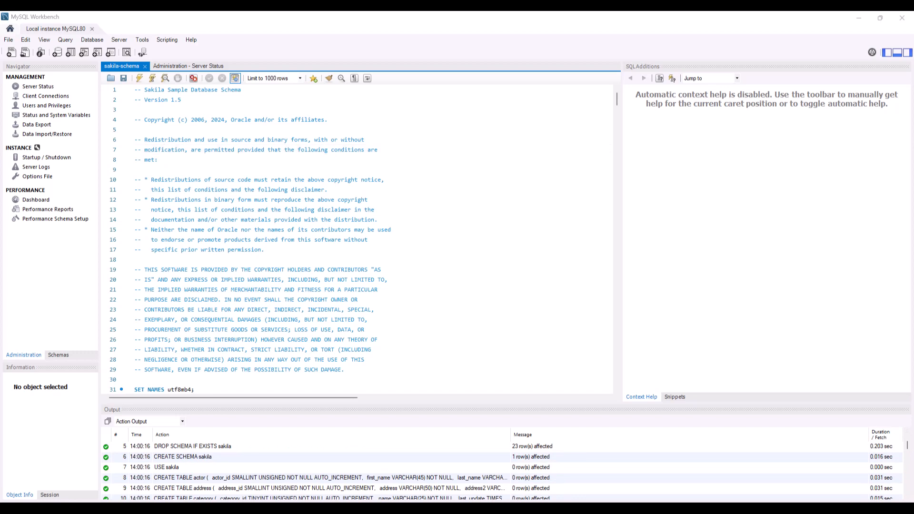
mouse_move(109, 77)
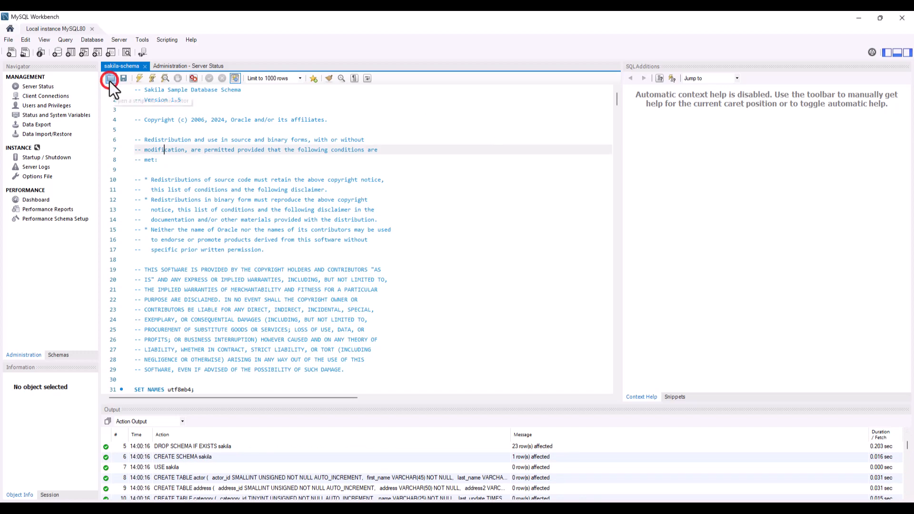
Step: Open sakila-data.sql in the editor and browse its INSERT statements
left_click(109, 77)
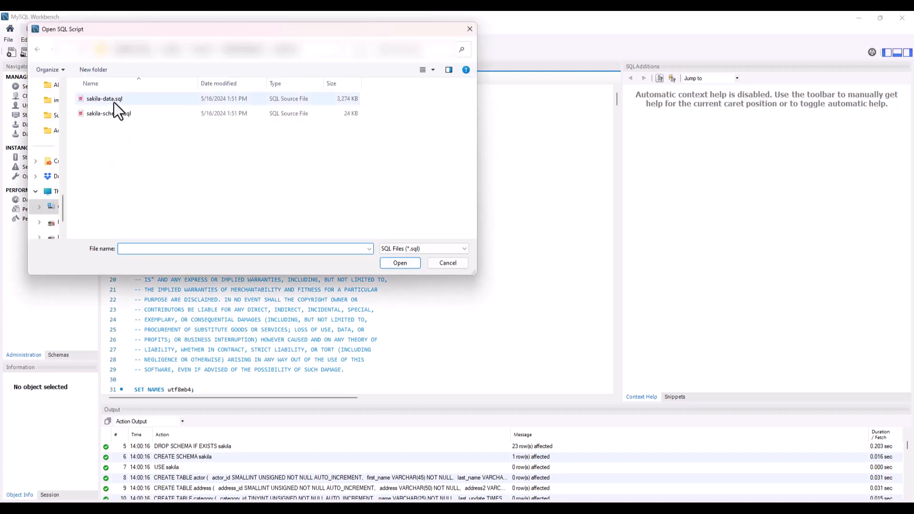
left_click(400, 262)
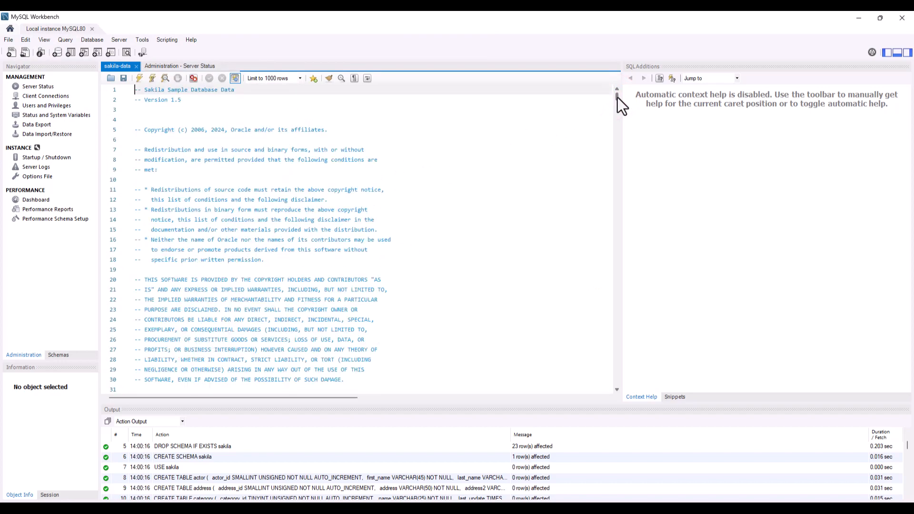
scroll("down", 3)
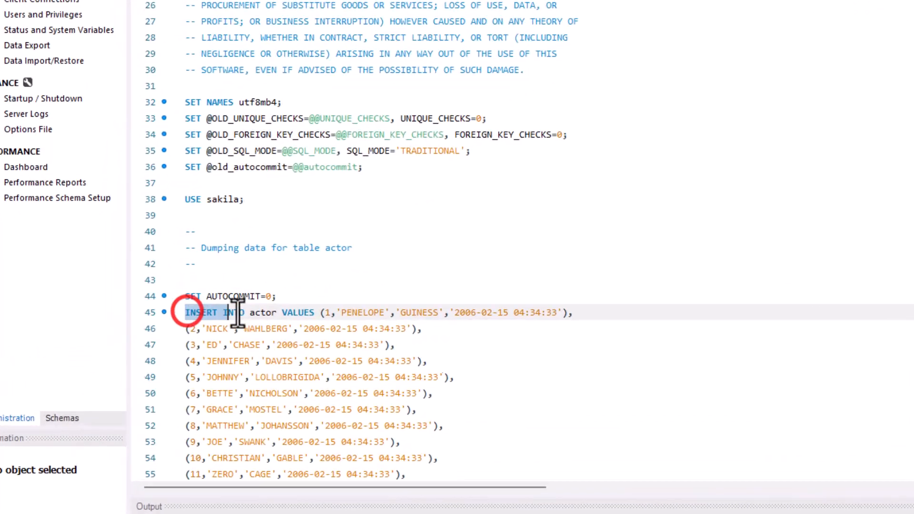
scroll("down", 3)
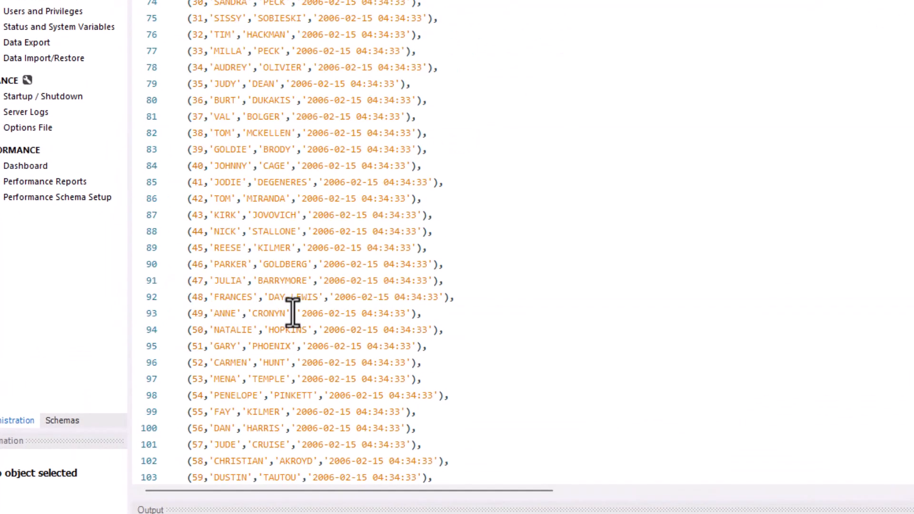
scroll("down", 3)
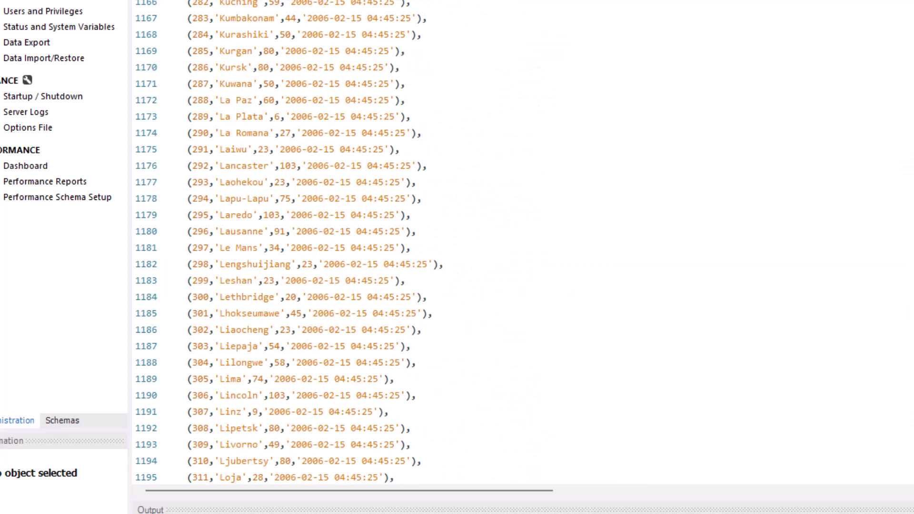
scroll("down", 3)
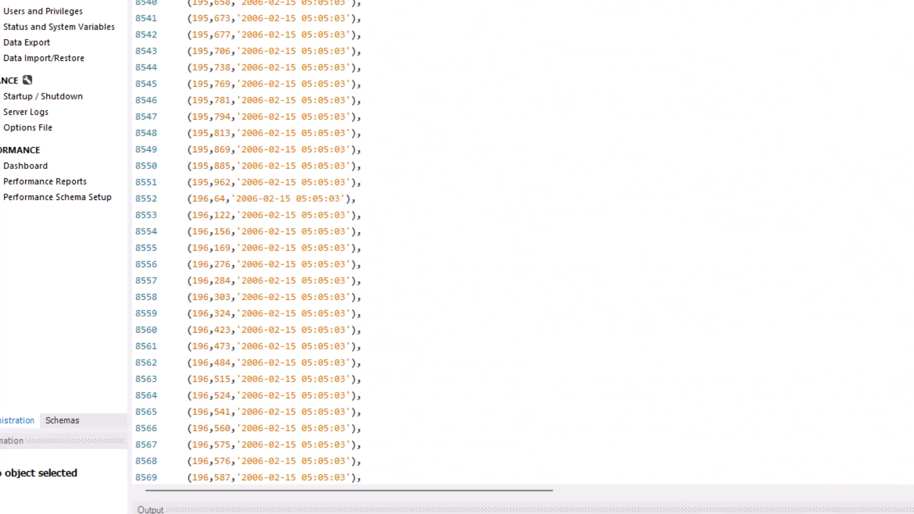
scroll("up", 3)
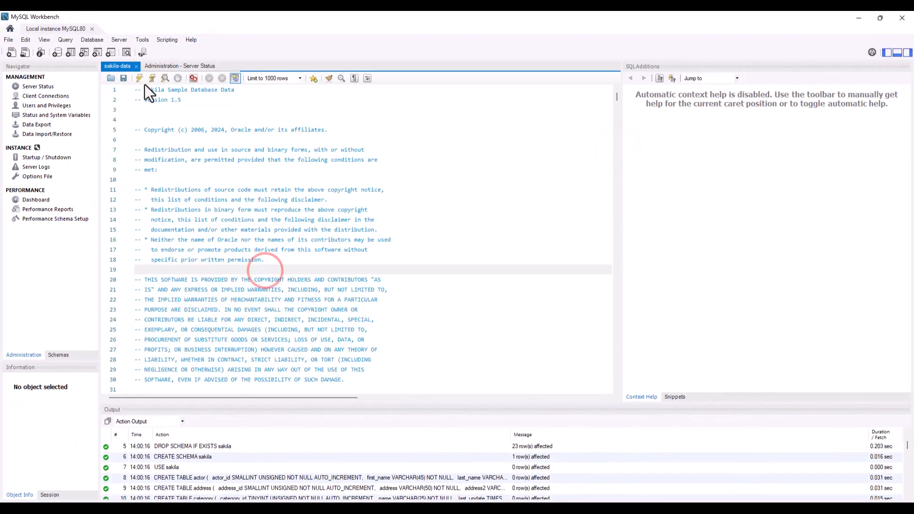
mouse_move(139, 78)
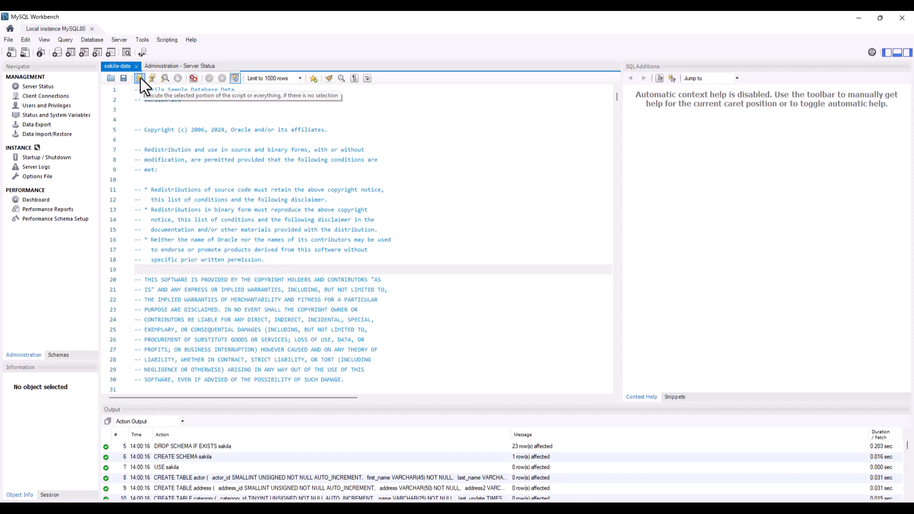
Step: Execute the entire sakila-data script to insert the sample rows
left_click(138, 78)
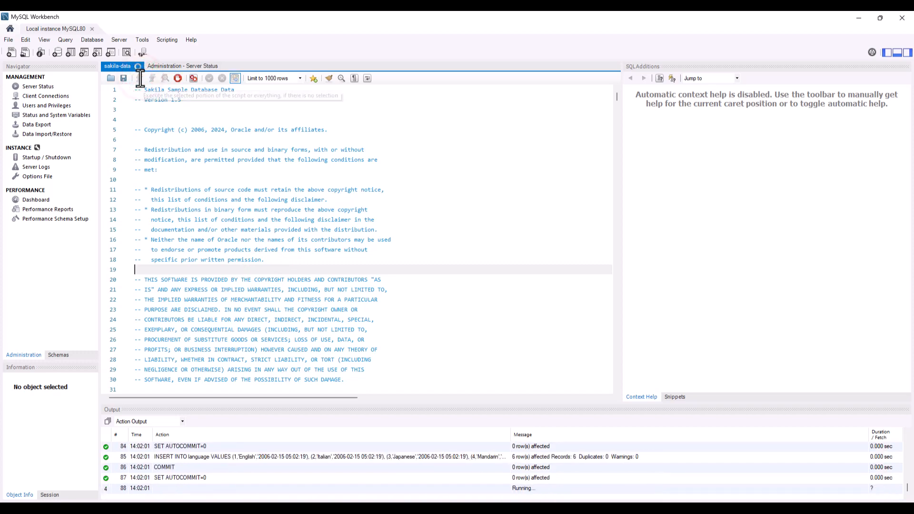
left_click(139, 78)
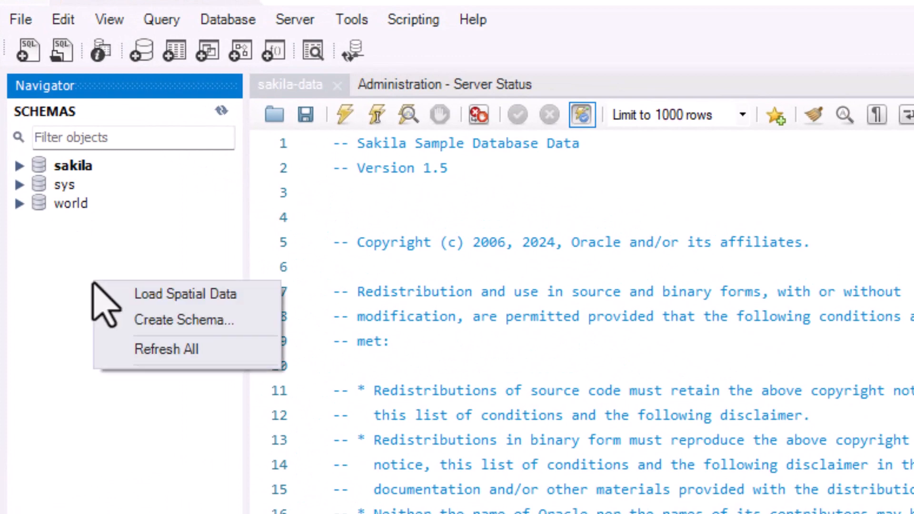
mouse_move(169, 361)
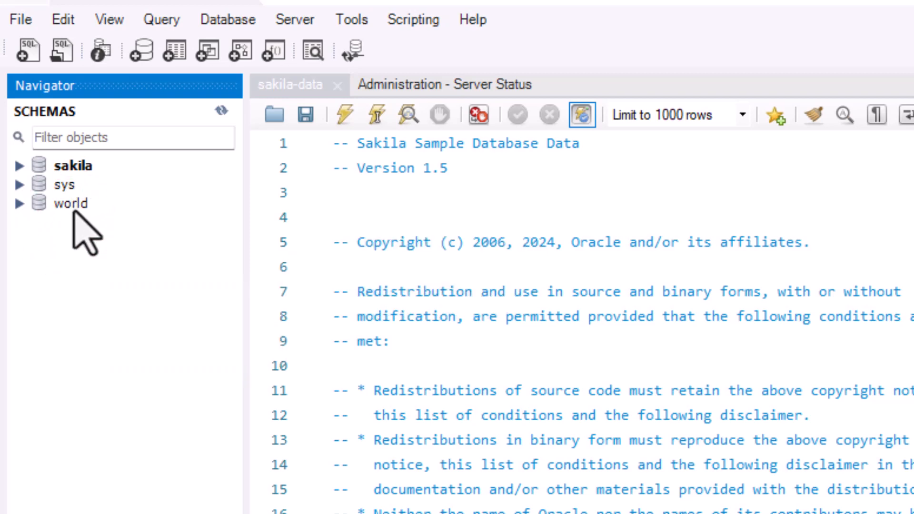
mouse_move(70, 203)
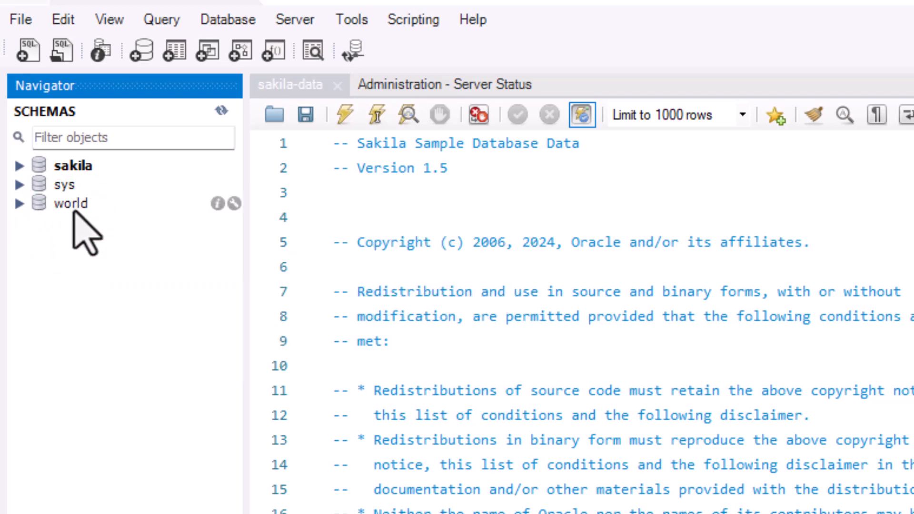
Step: Expand sakila in the Navigator, showing its Stored Procedures and Functions
left_click(70, 203)
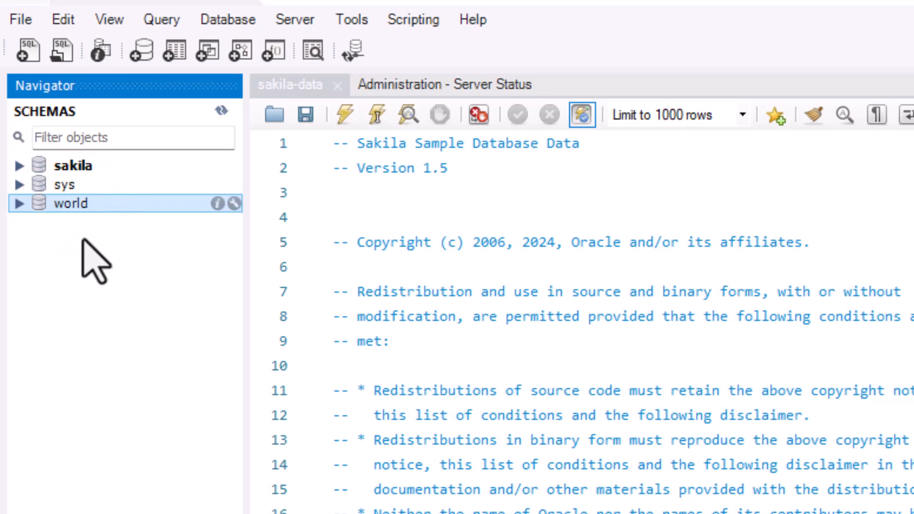
left_click(65, 185)
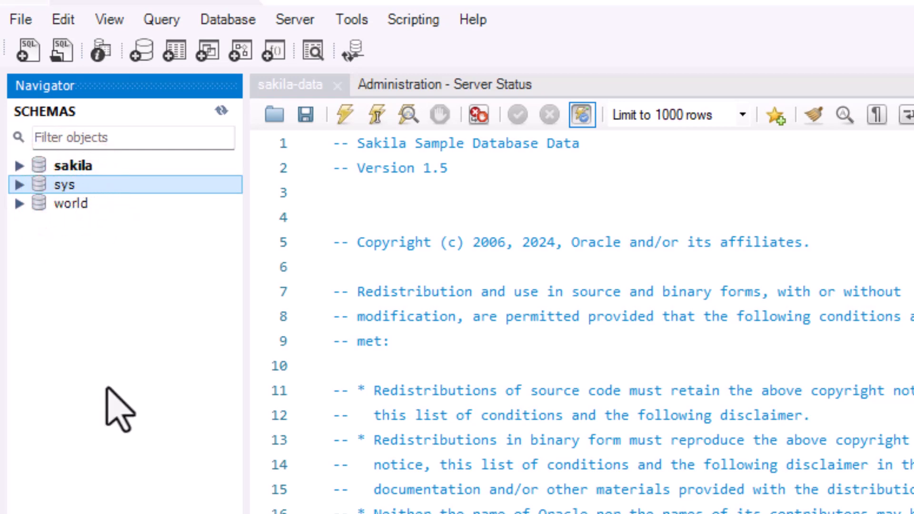
mouse_move(102, 242)
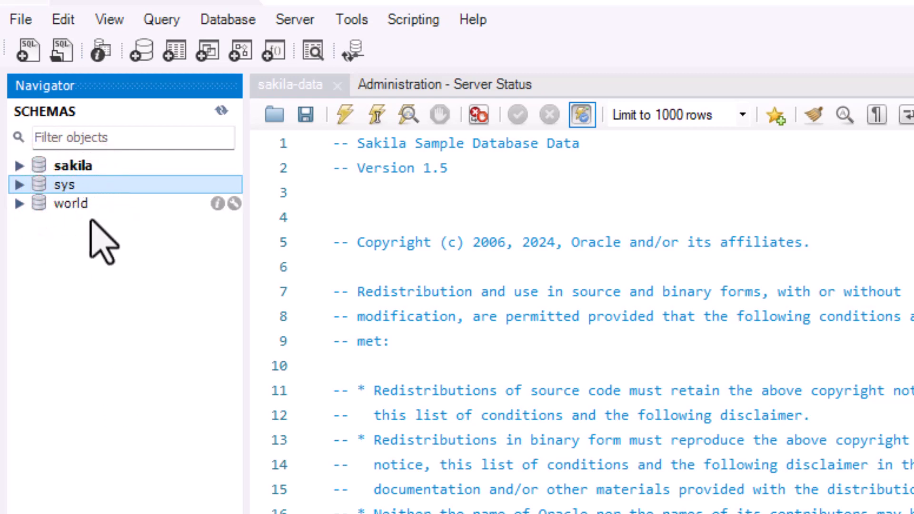
left_click(72, 165)
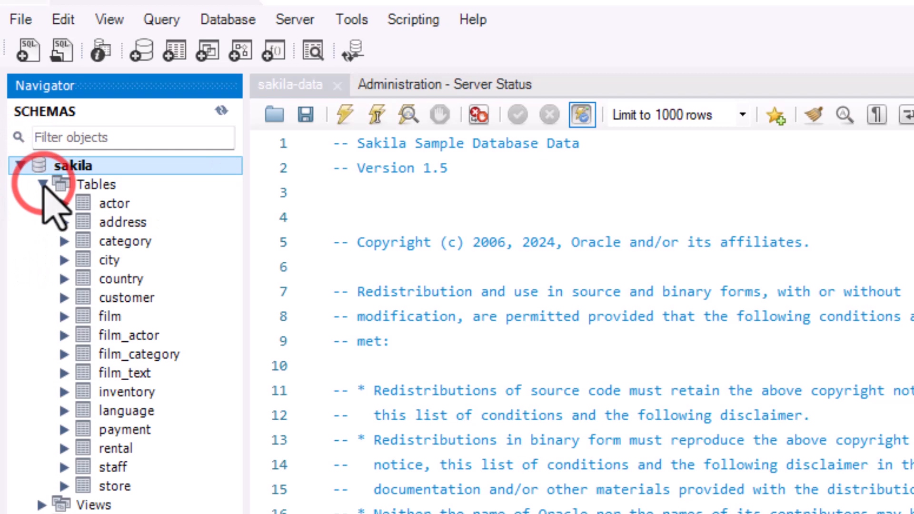
mouse_move(125, 430)
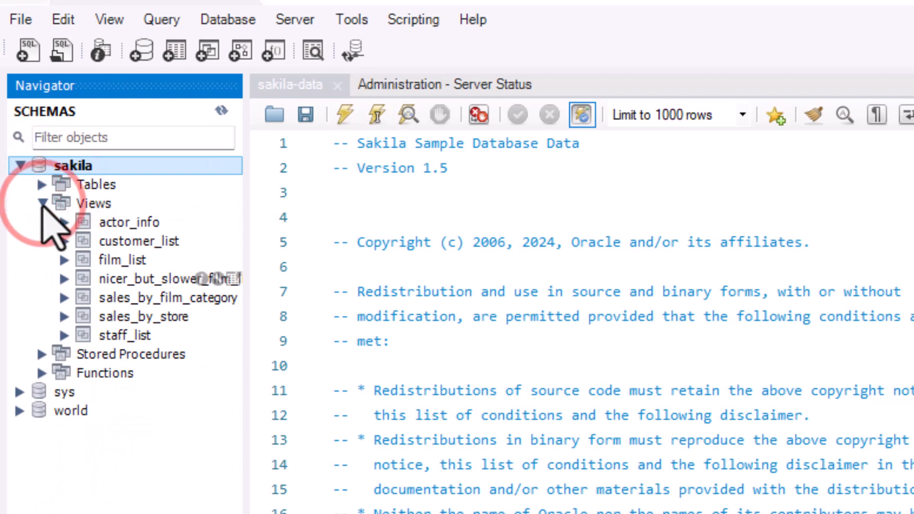
mouse_move(49, 379)
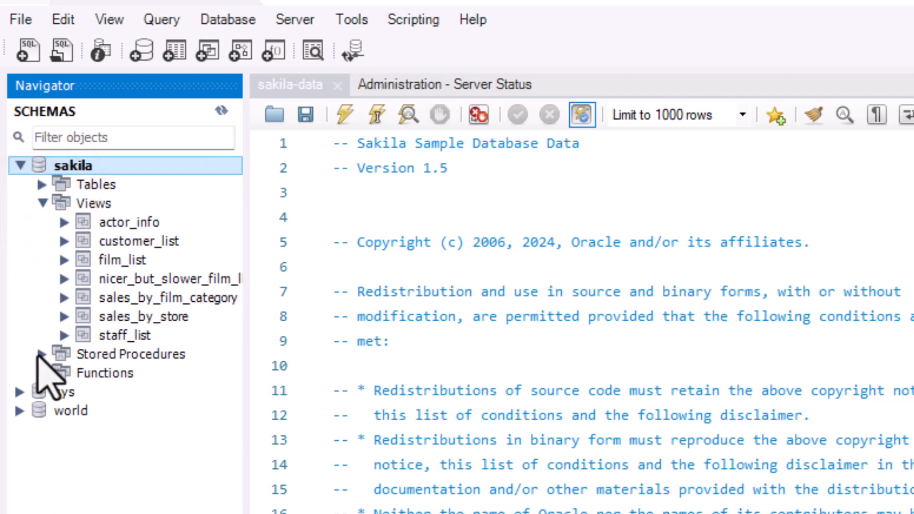
left_click(43, 353)
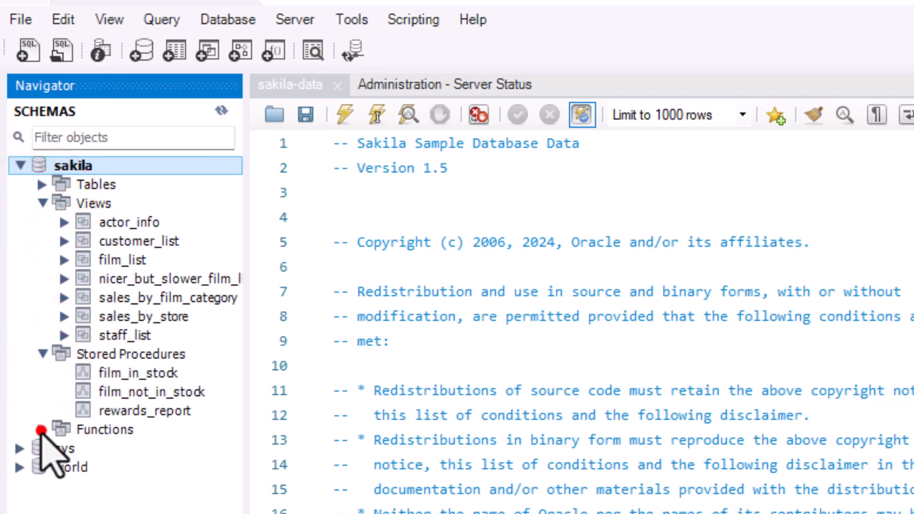
left_click(44, 429)
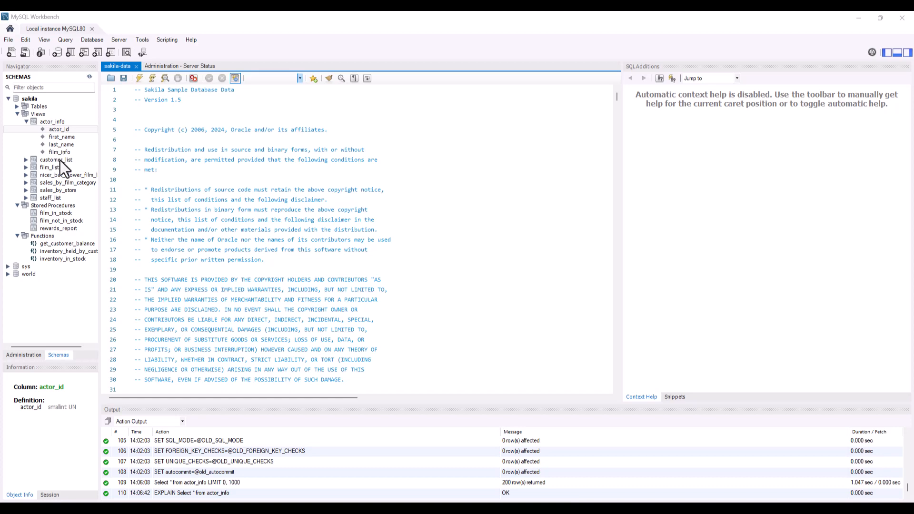
left_click(275, 77)
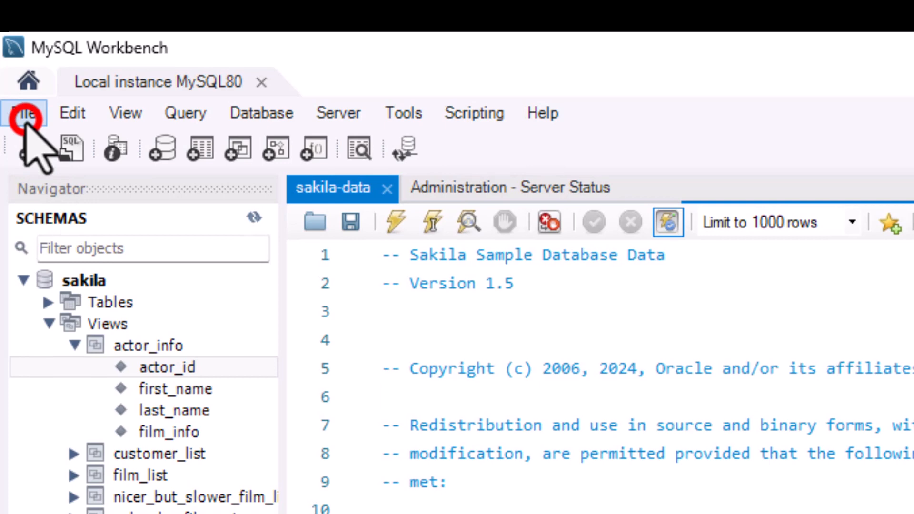
Step: In a new query tab, write and run 'Select * From actor_info;'
left_click(24, 113)
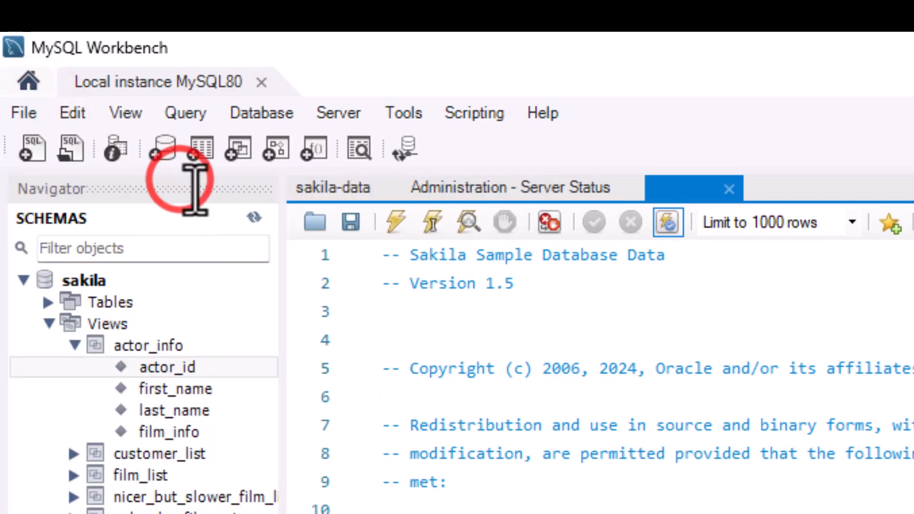
left_click(32, 148)
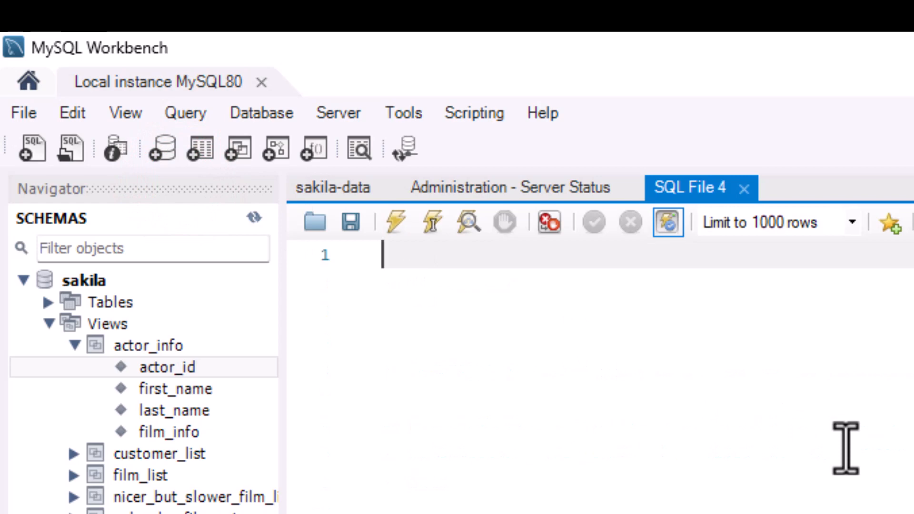
type("Sel")
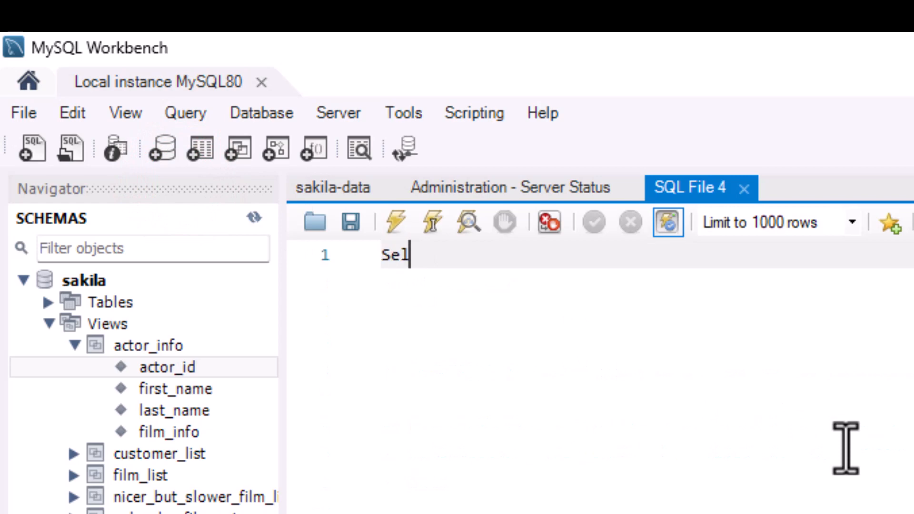
type("ect *")
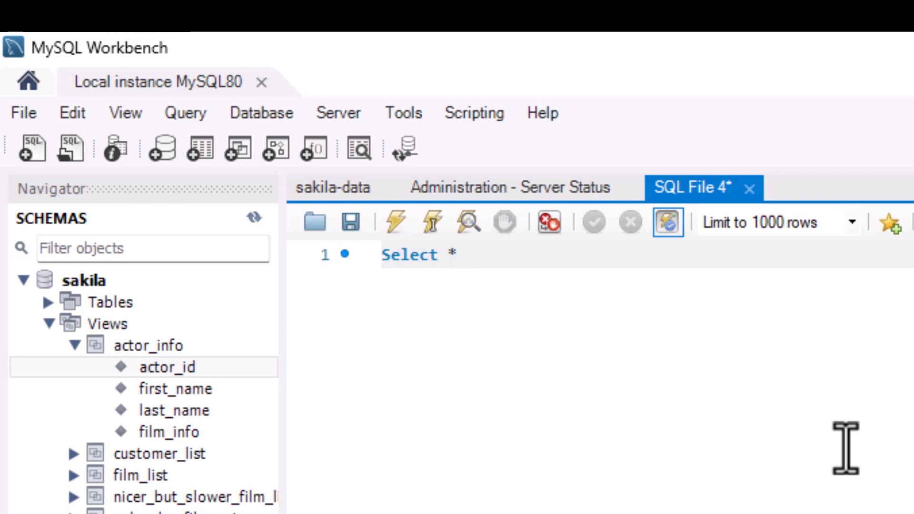
type("F")
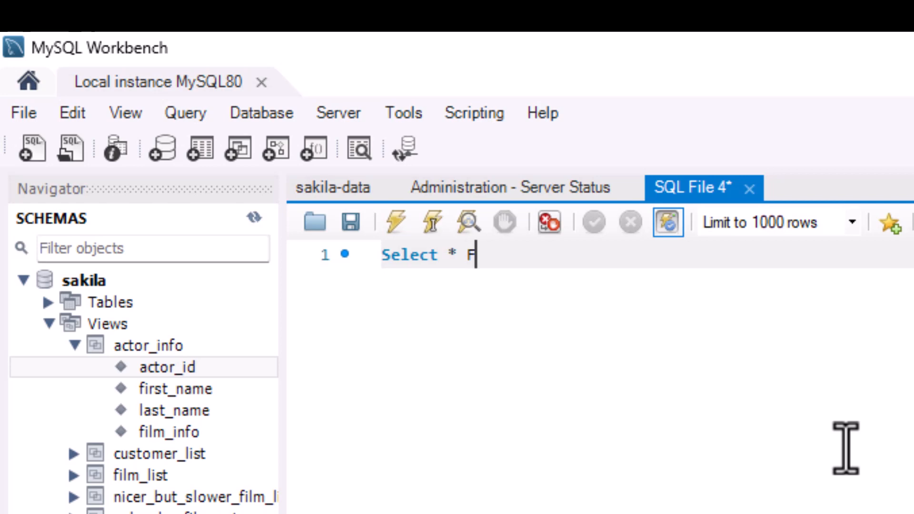
type("rom ac")
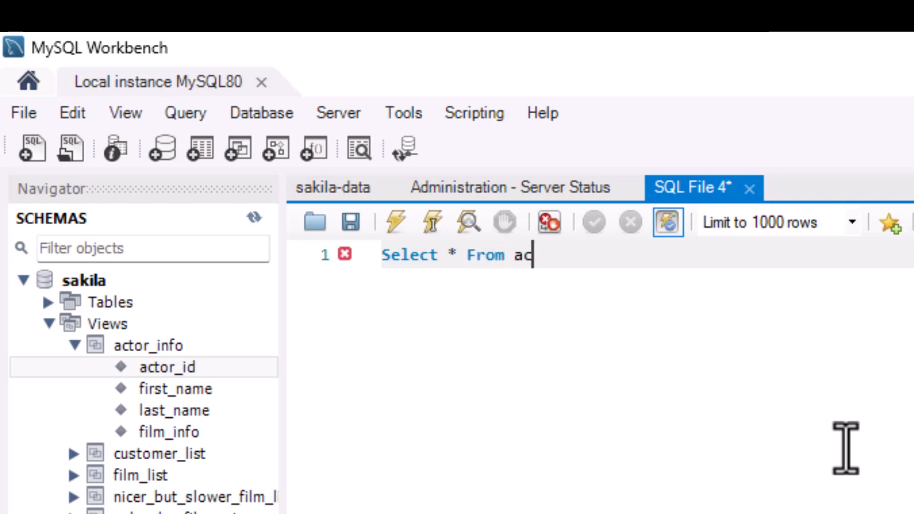
type("tor_info")
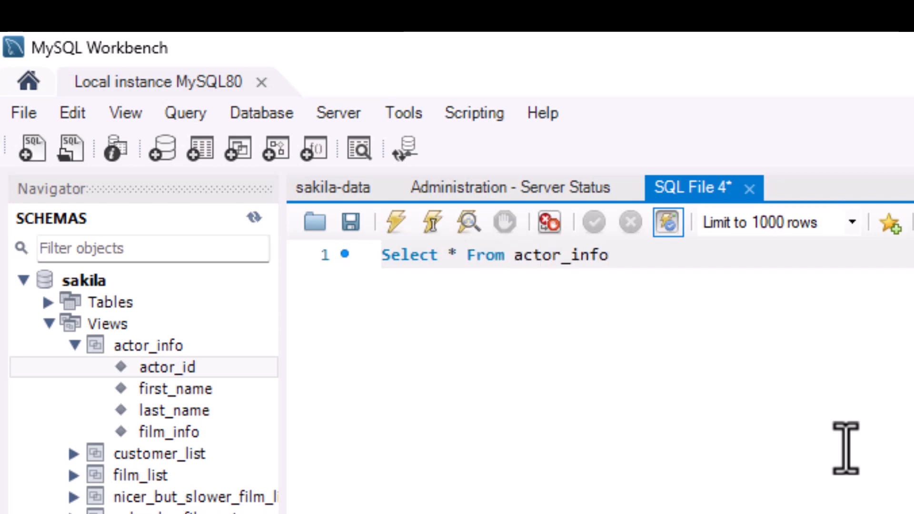
type(";")
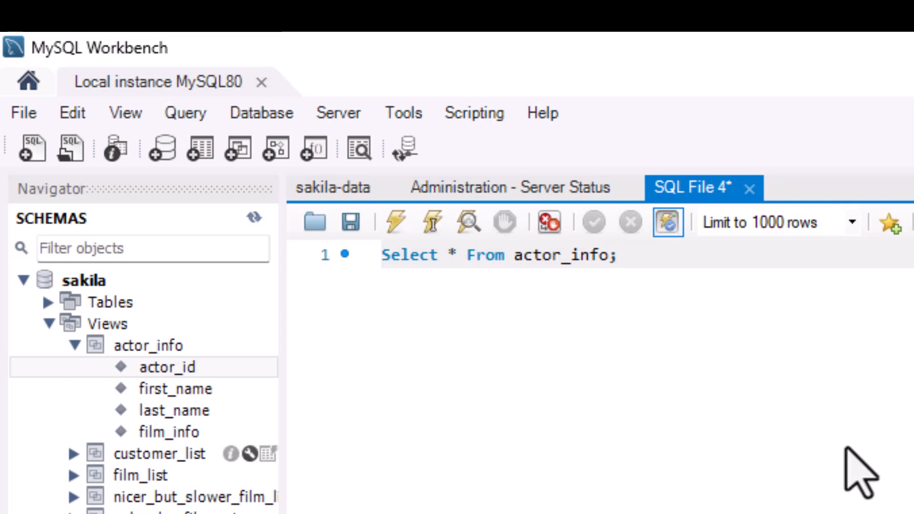
mouse_move(201, 408)
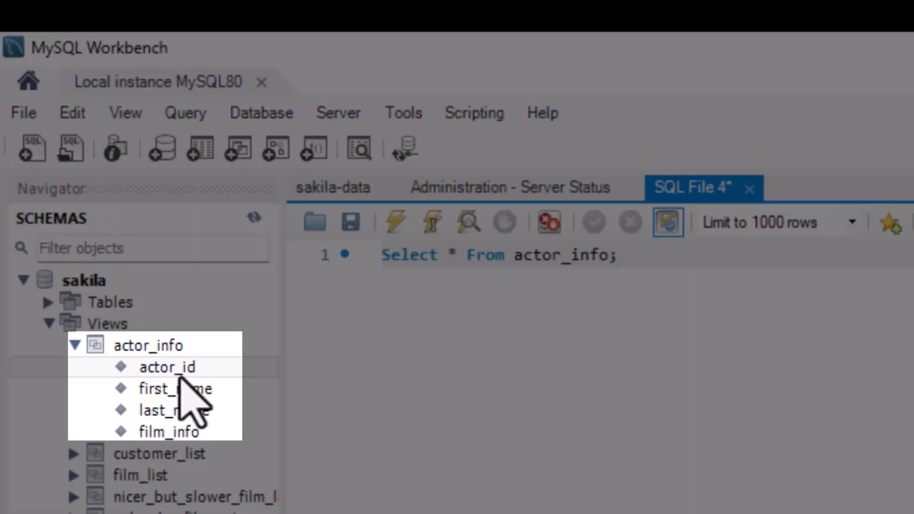
left_click(619, 255)
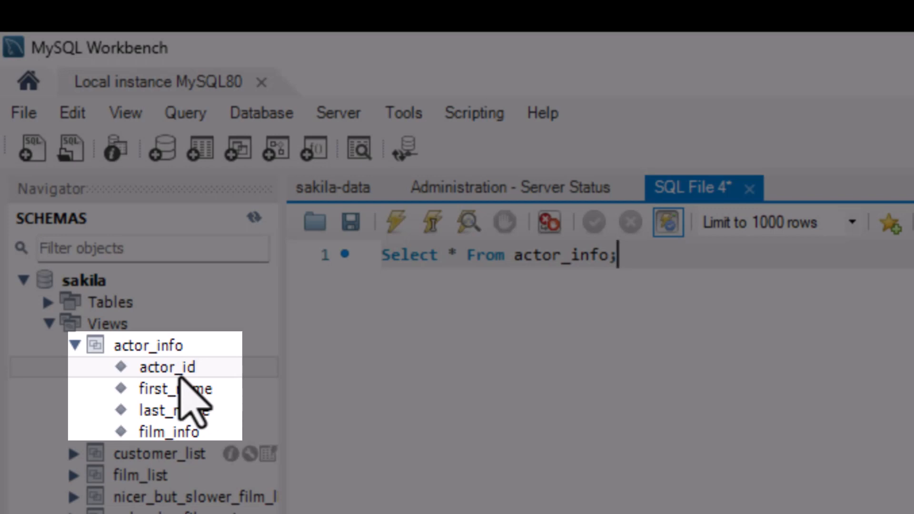
mouse_move(386, 220)
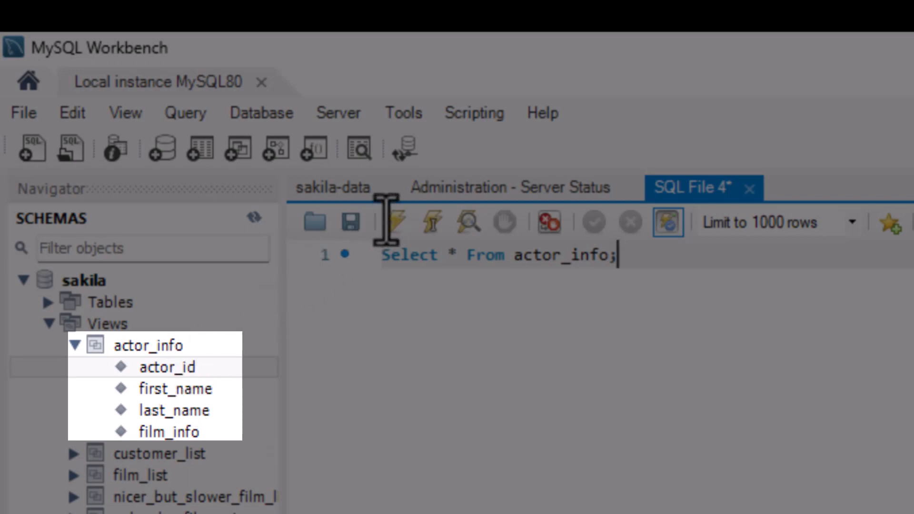
left_click(392, 222)
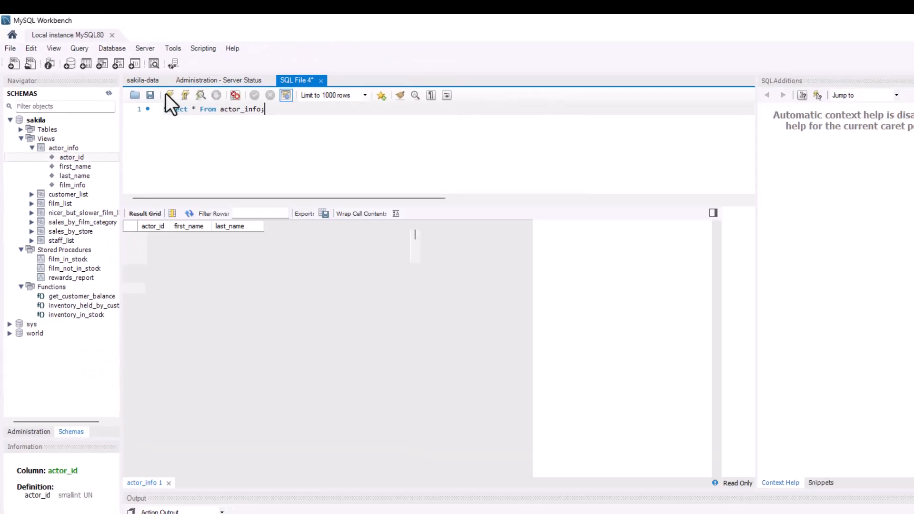
Step: Execute the actor_info query and scroll through the actor and film_info rows
left_click(170, 96)
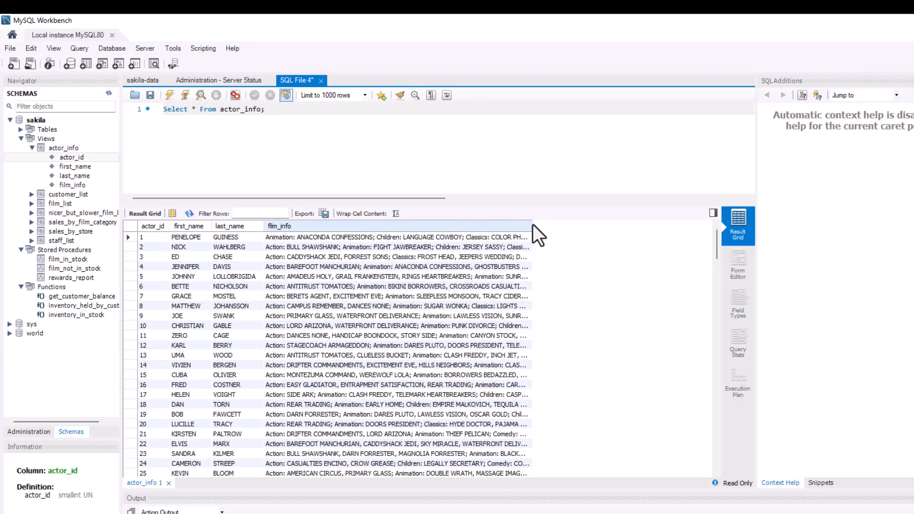
mouse_move(528, 226)
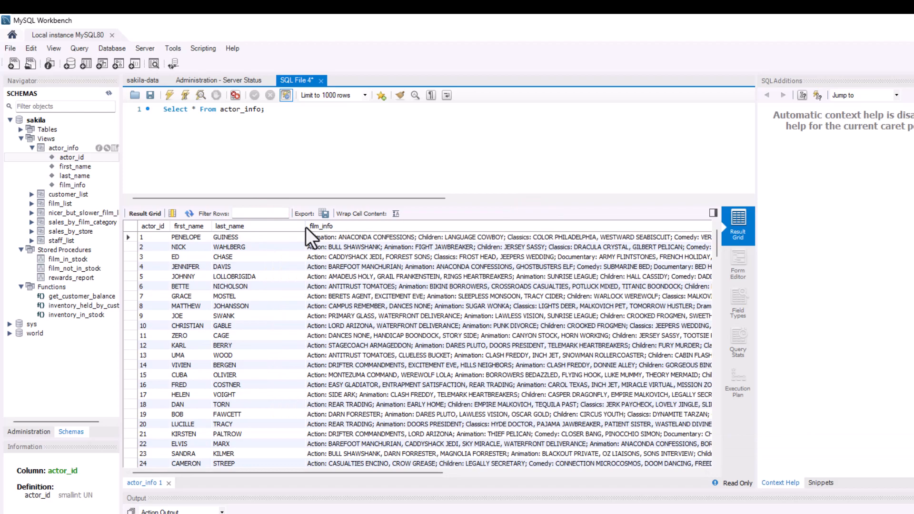
mouse_move(722, 254)
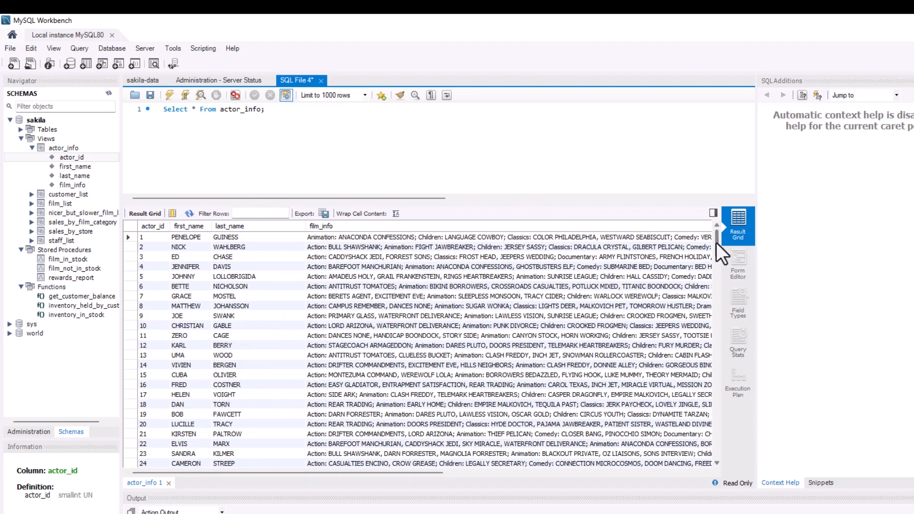
scroll("down", 3)
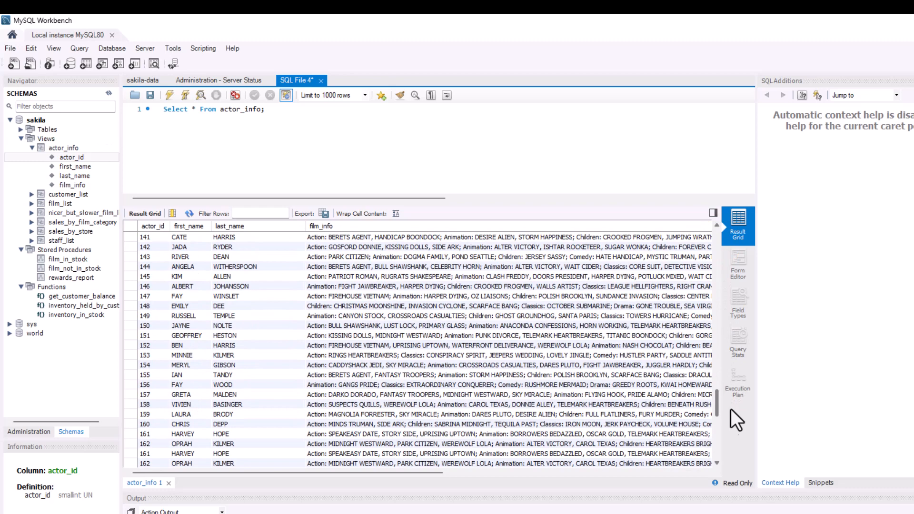
scroll("up", 3)
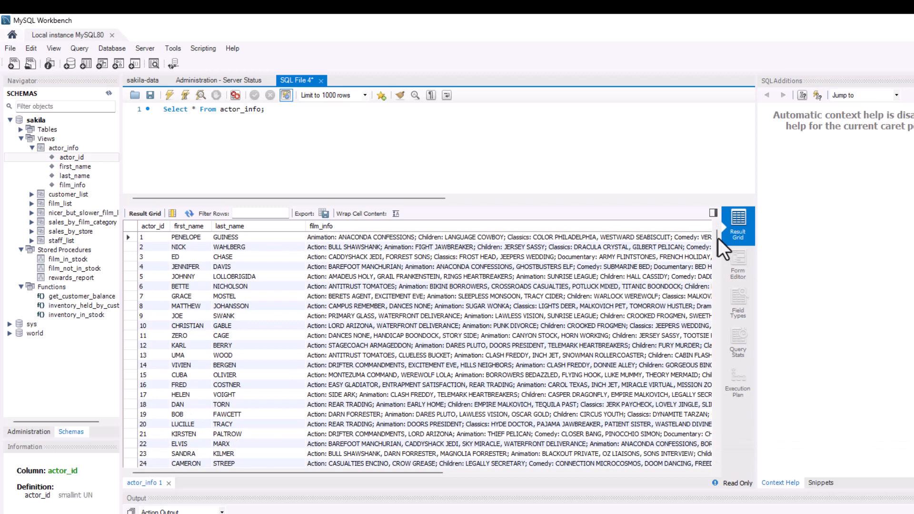
mouse_move(800, 251)
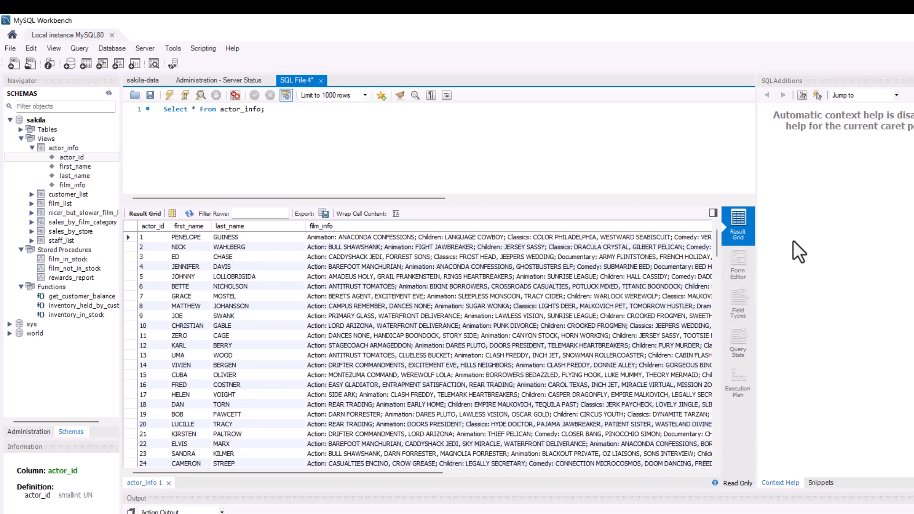